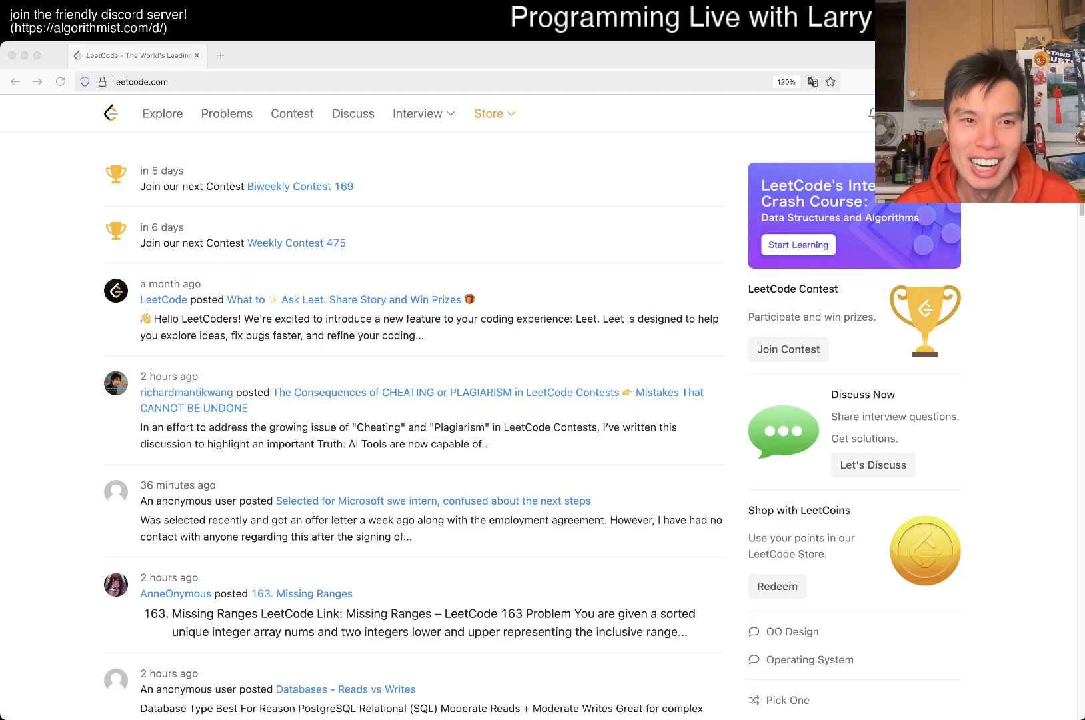
Open daily problem 1578 'Minimum Time to Make Rope Colorful' and reset to the blank Python3 template
click(227, 113)
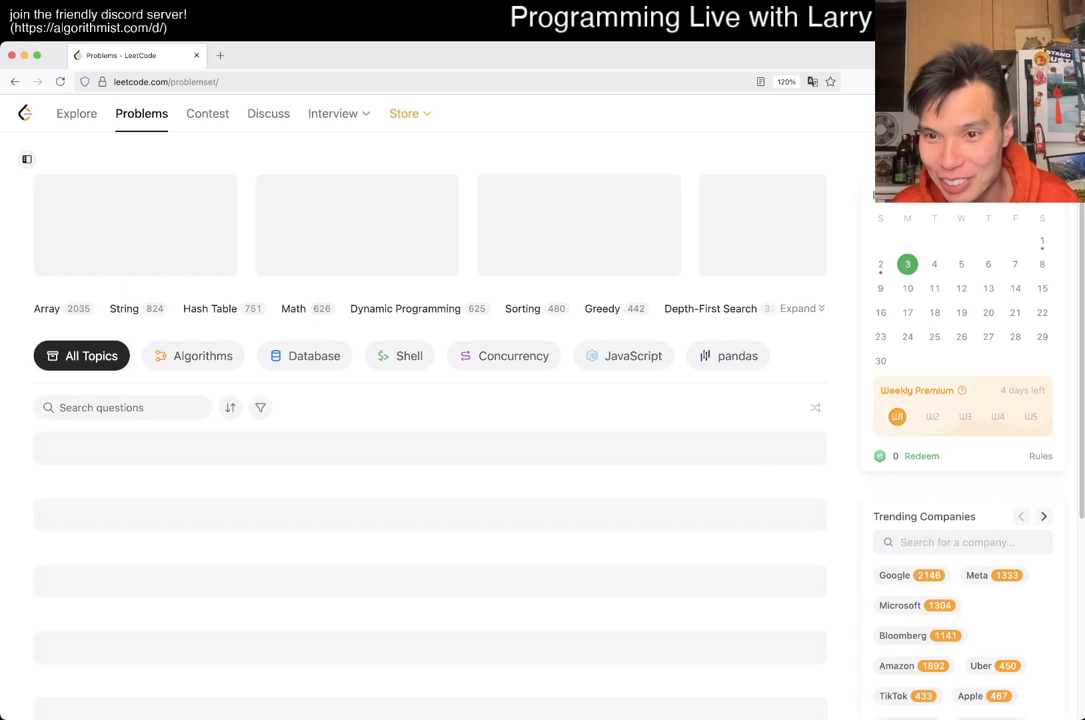
click(907, 264)
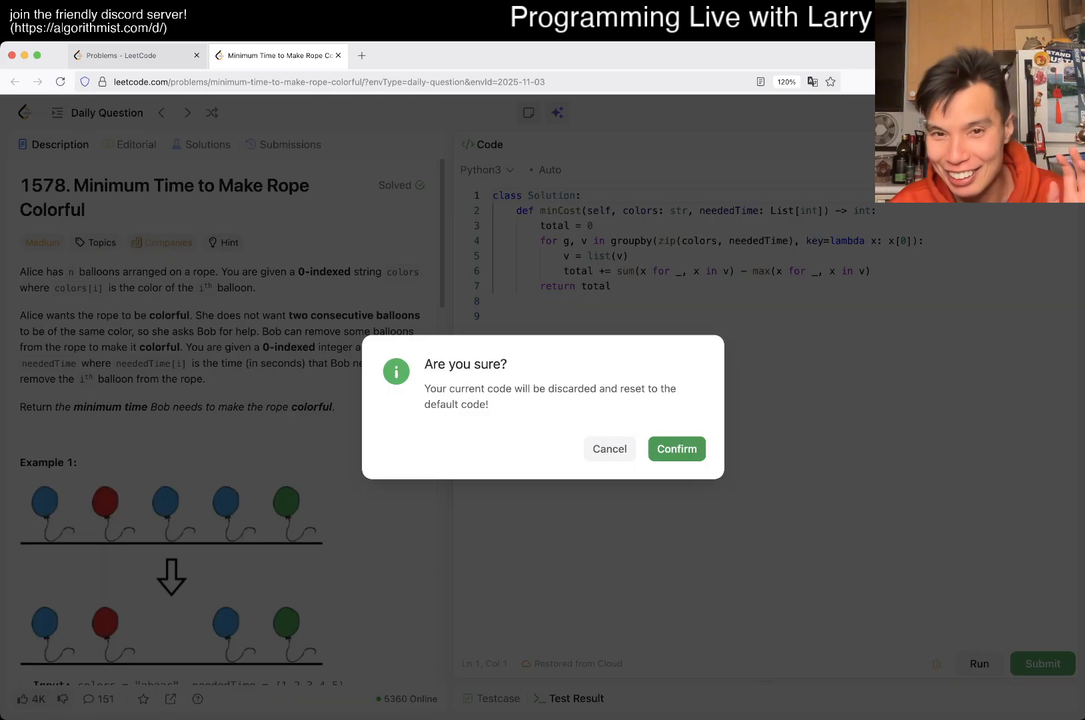
click(678, 450)
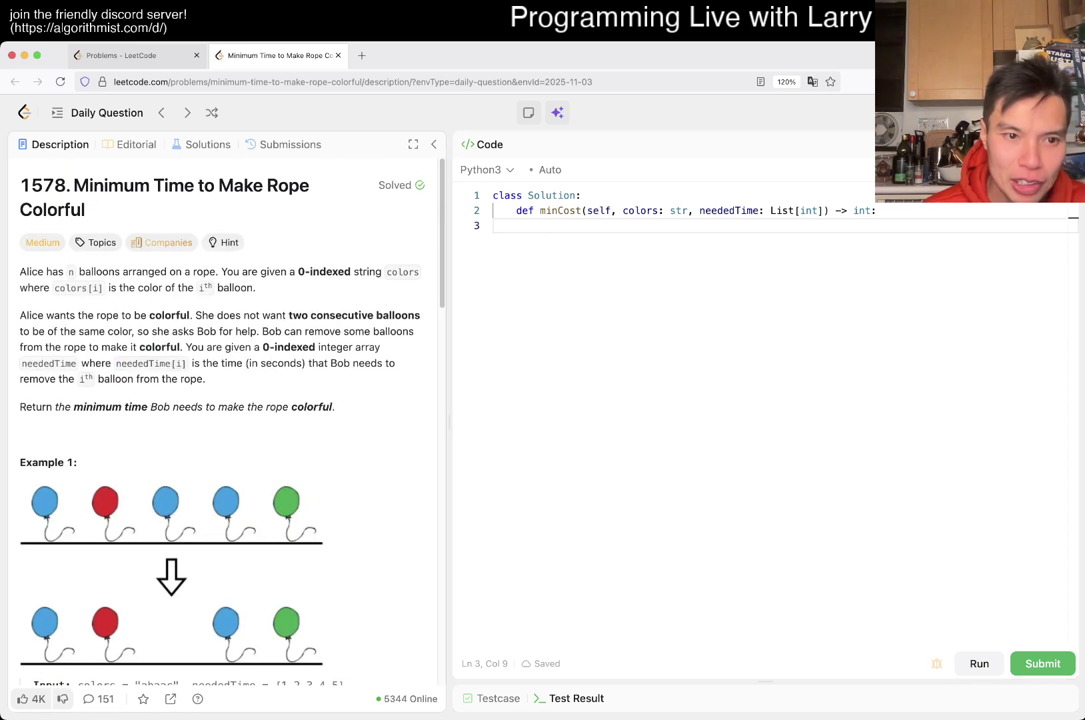
scroll(down, 3)
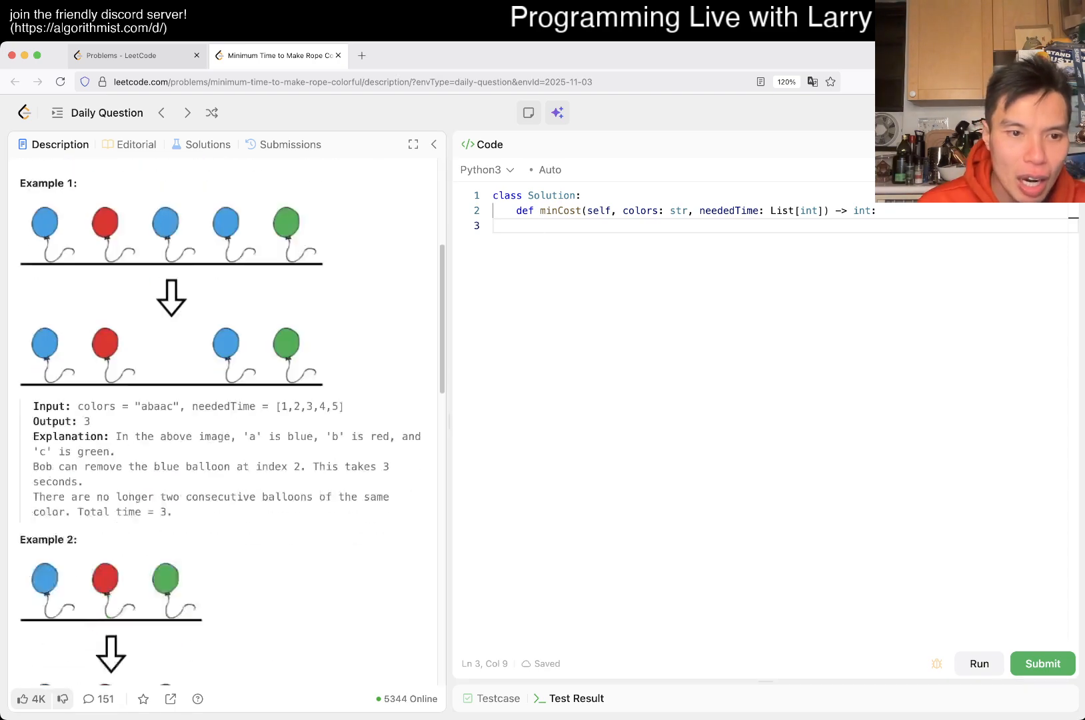
scroll(down, 3)
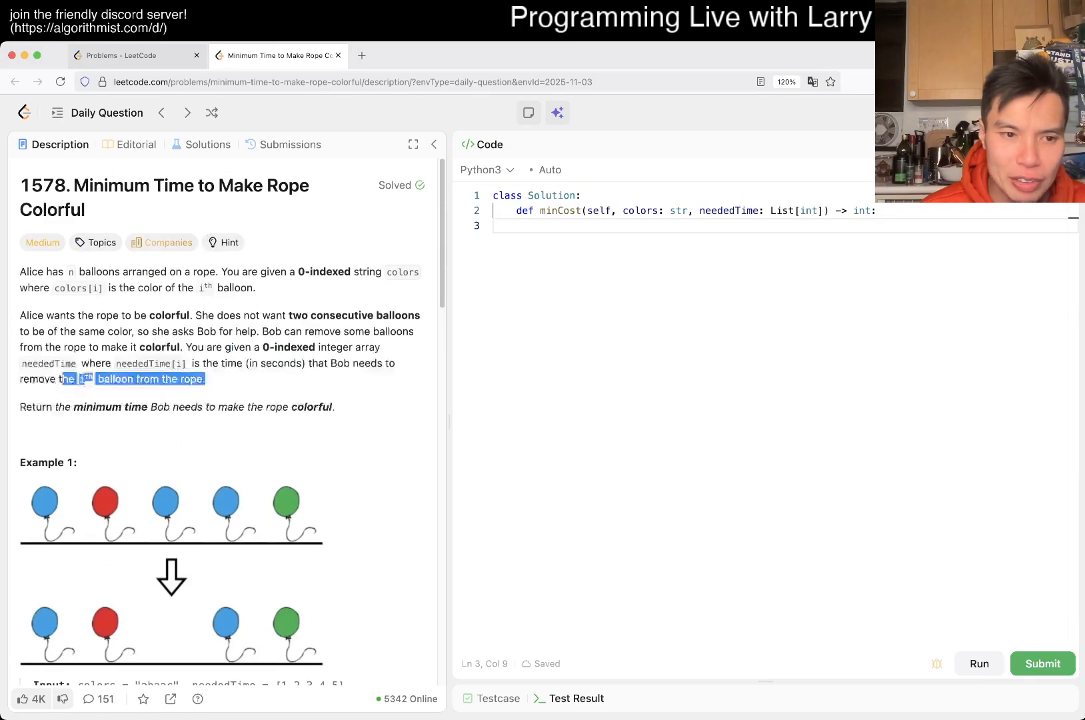
scroll(down, 3)
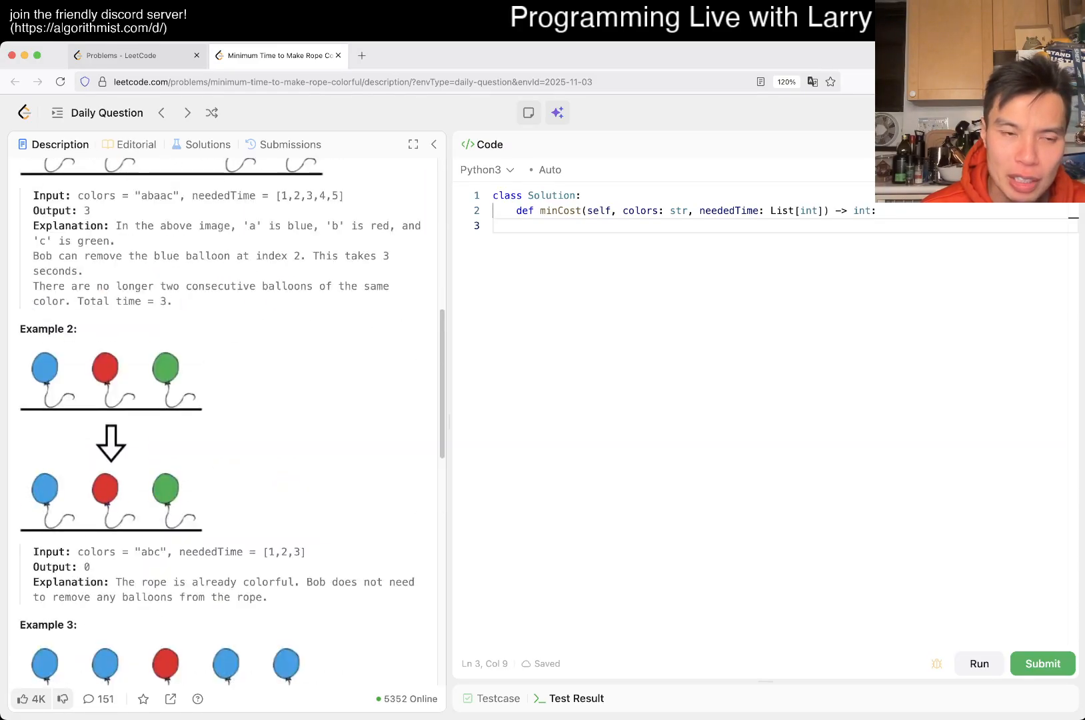
scroll(down, 3)
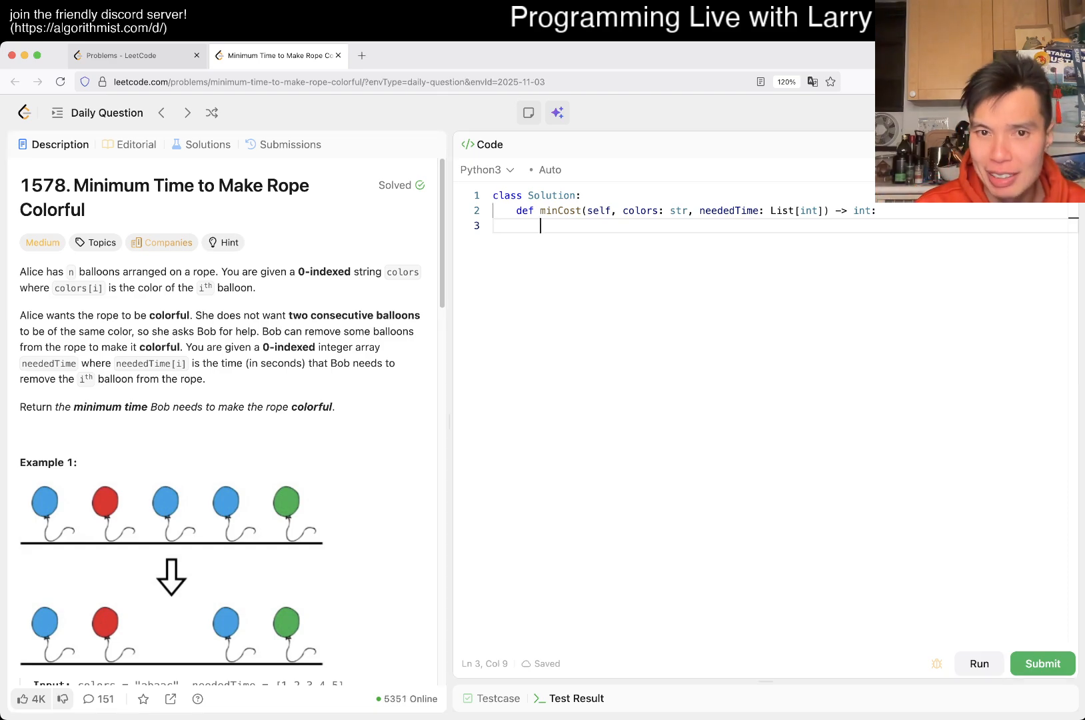
Write the loop header for c, t in zip(colors, neededTime), dropping a premature groupby attempt
text(groupby(n)
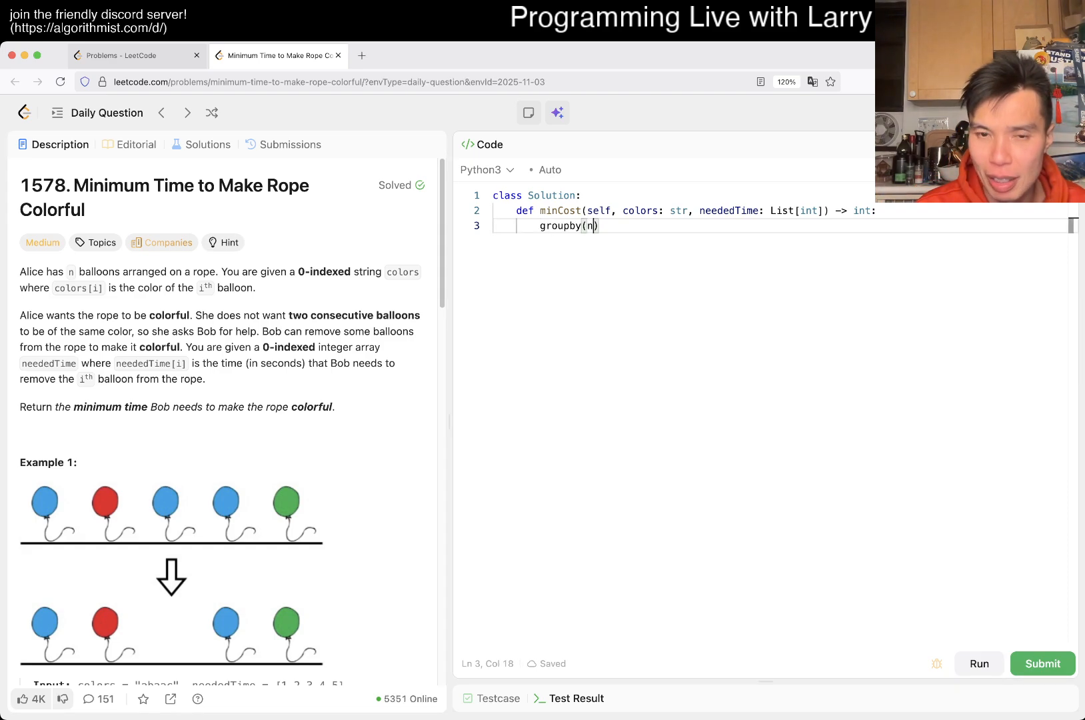
key(Backspace)
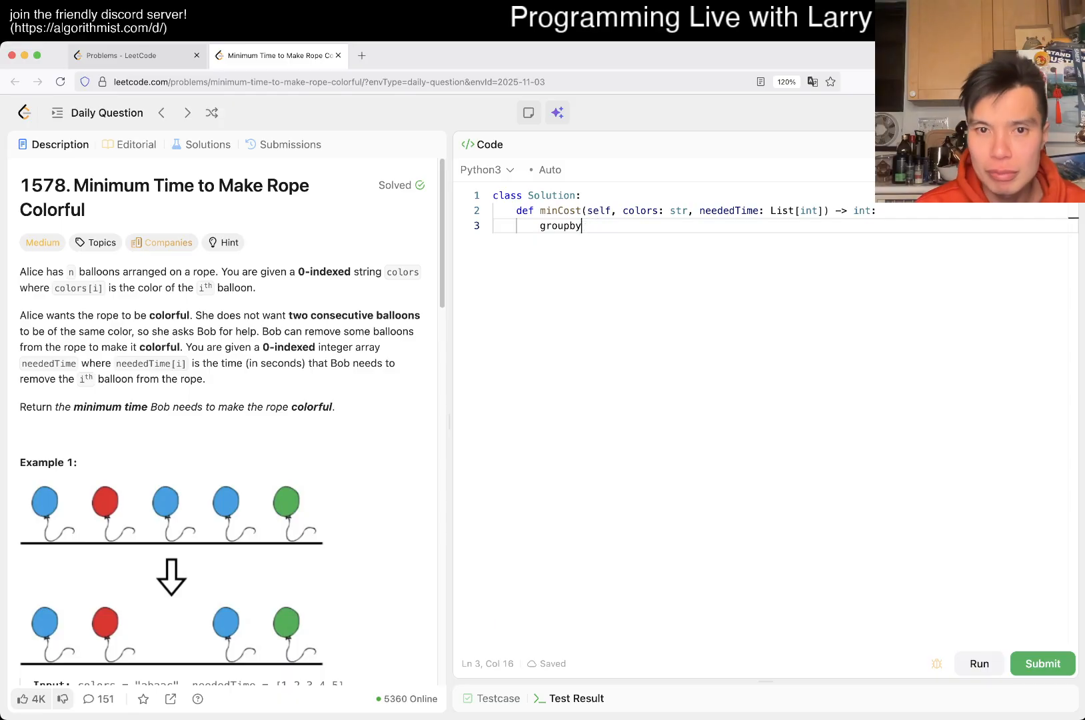
key(Backspace)
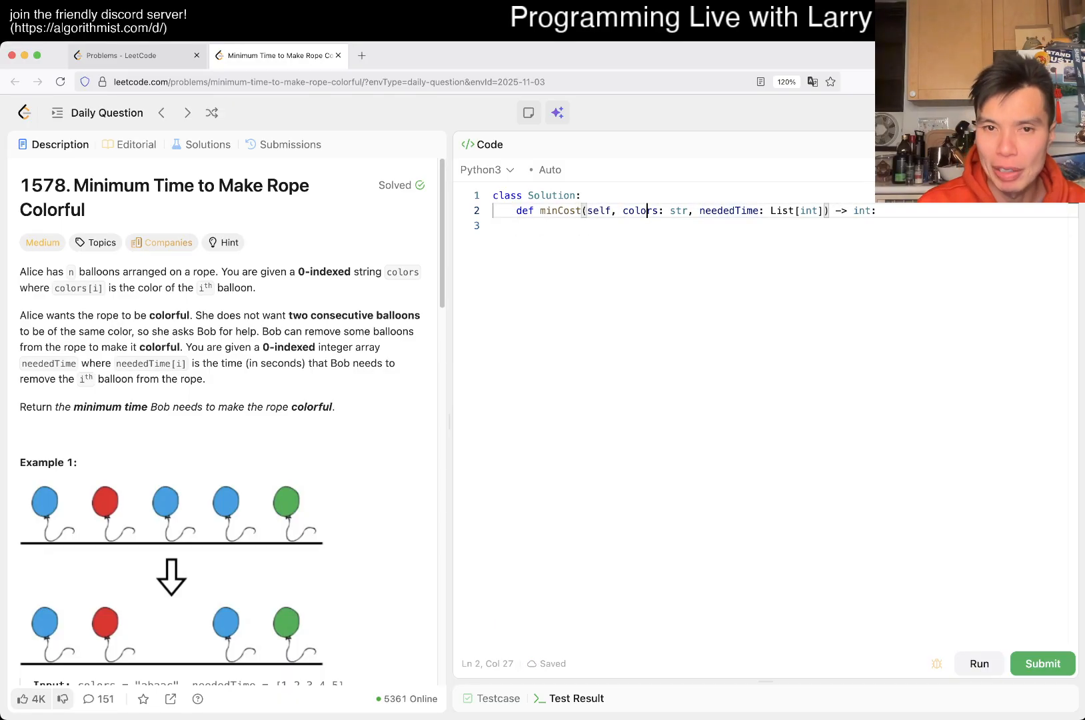
text(zip(colors,)
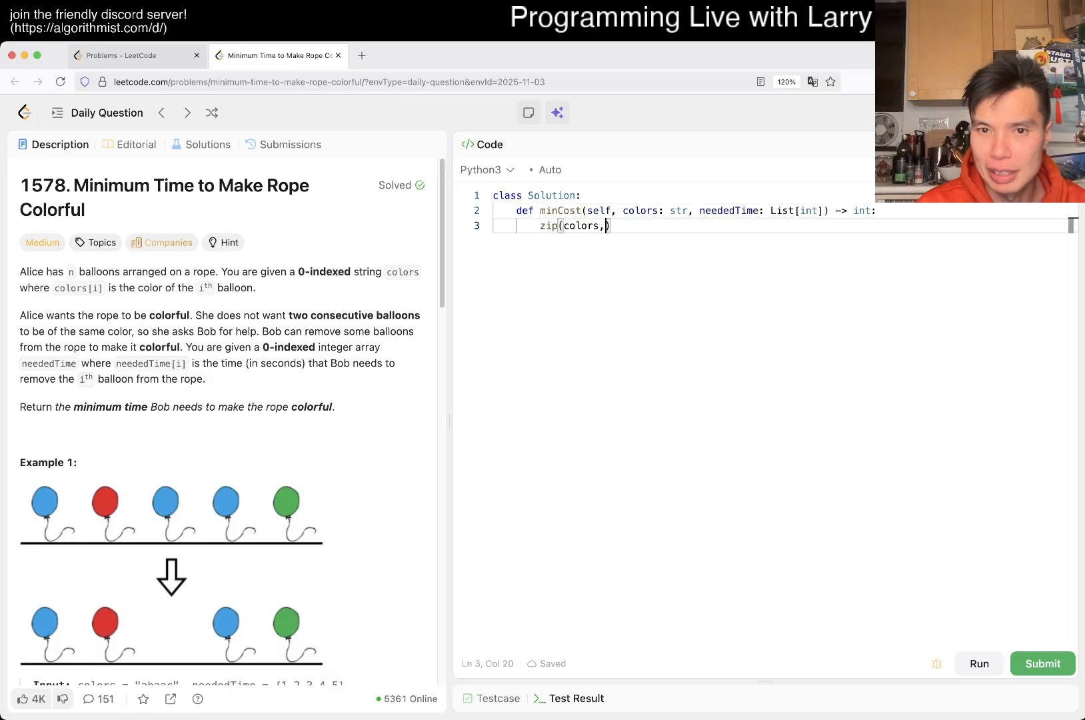
text(neededT)
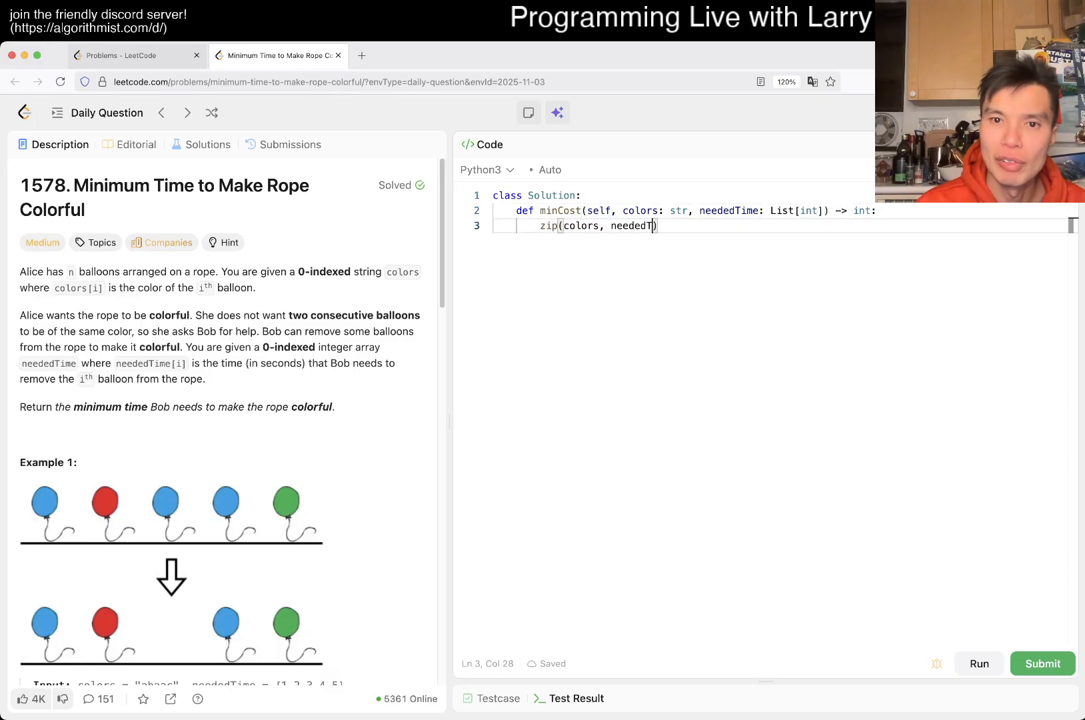
text(ime))
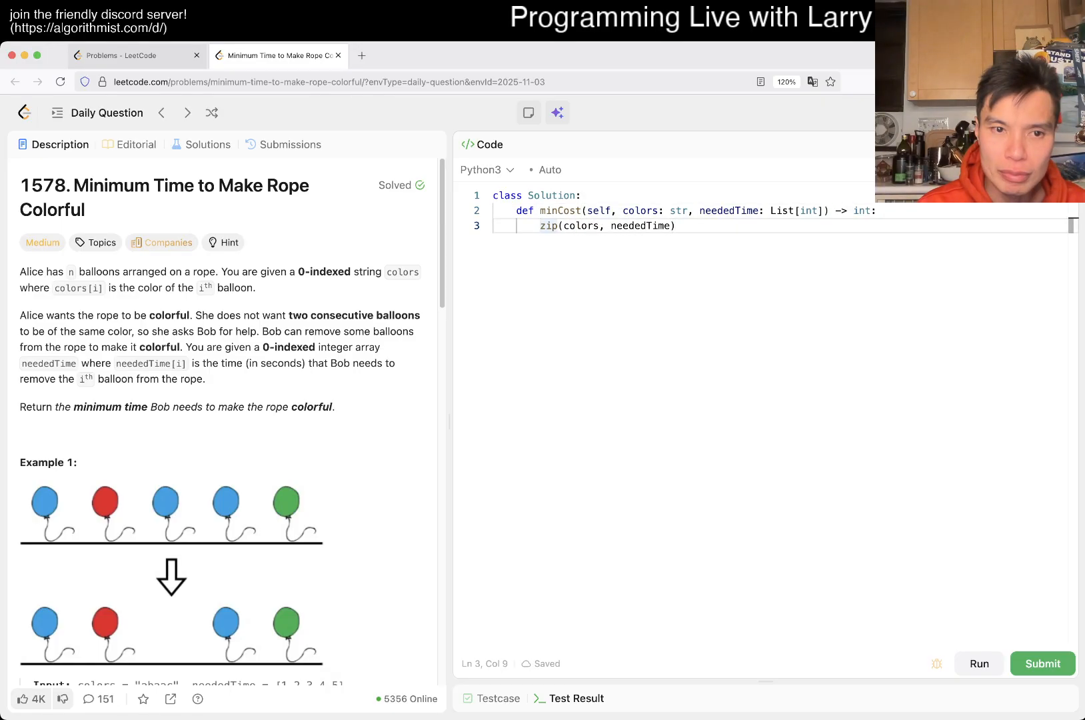
text(for x)
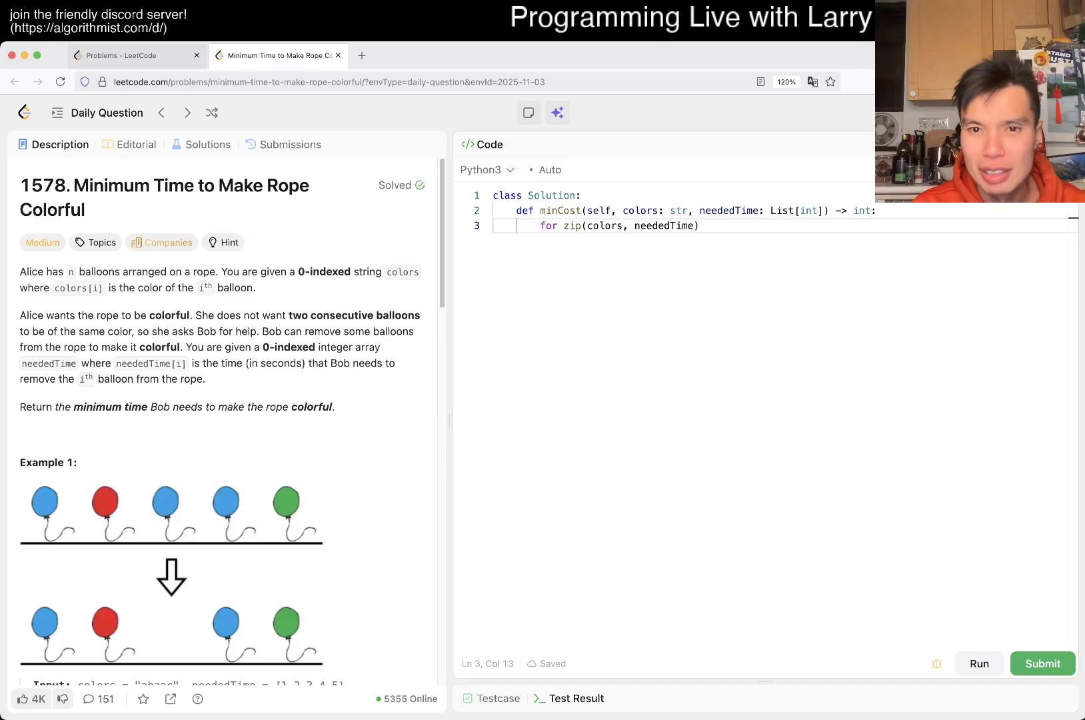
text(c, n)
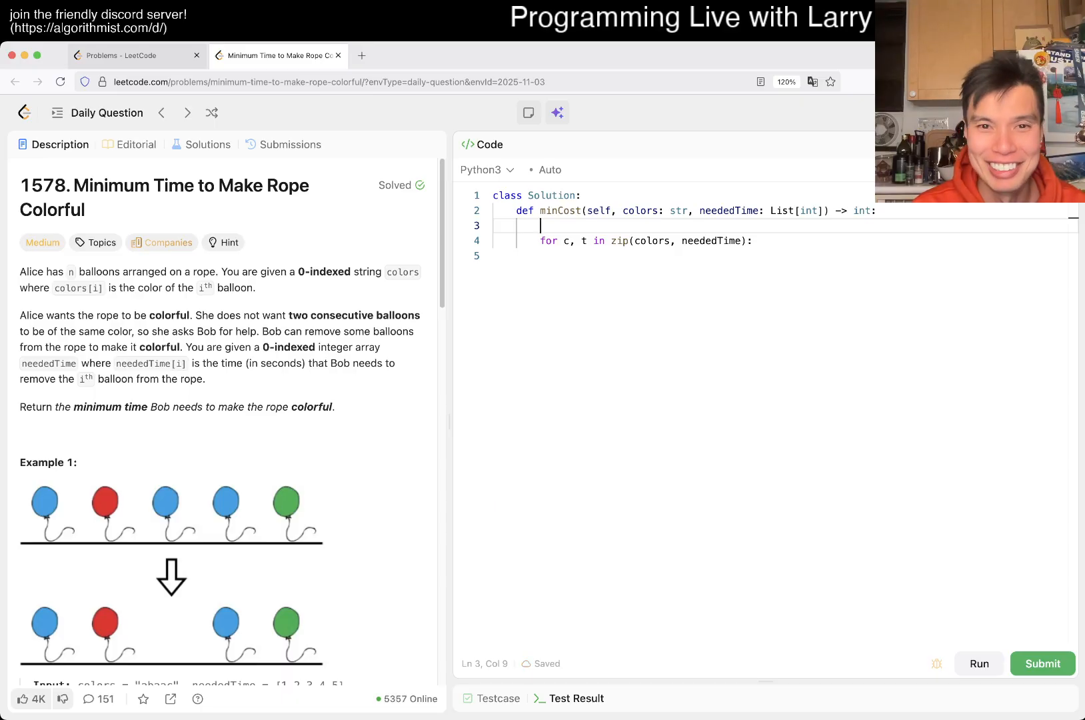
Initialise an empty list arr = [] before the loop
text(arr =)
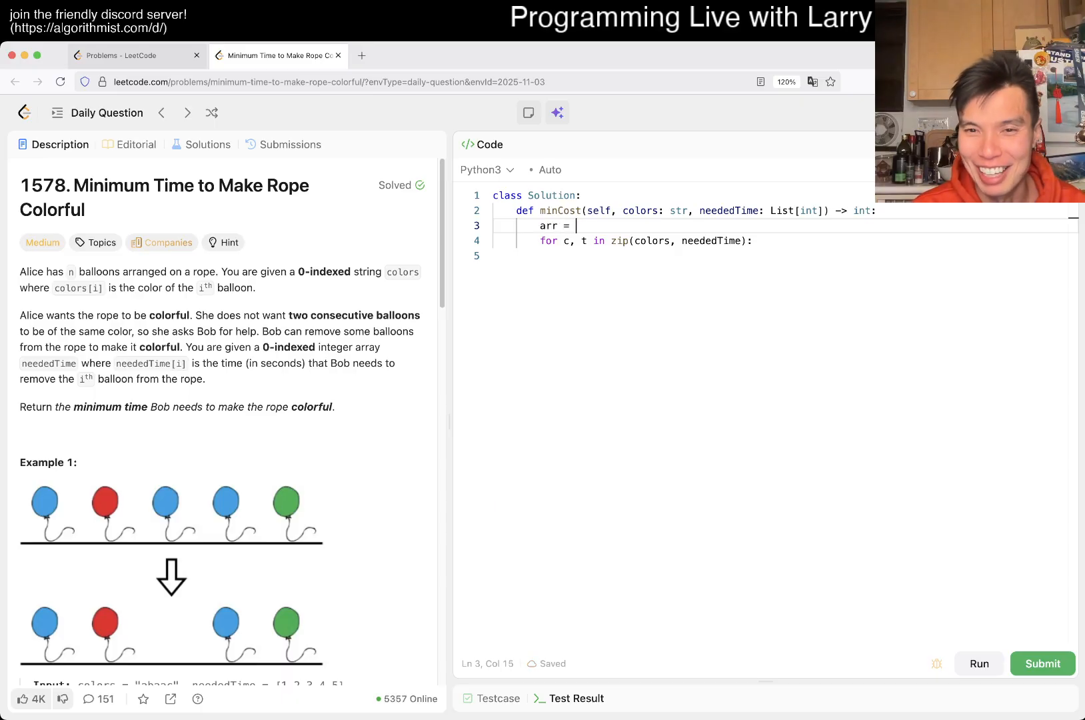
text([])
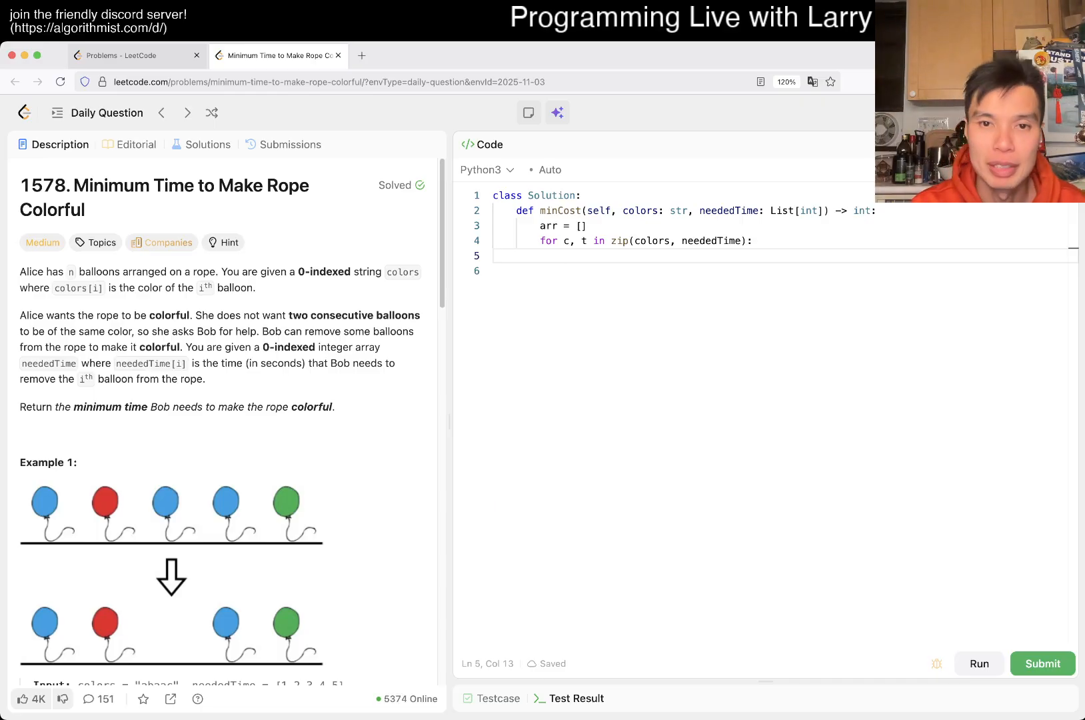
Append (c, t) pairs to arr and loop over groupby(arr, key=lambda item: item[0]) as g, t
text(arr.append)
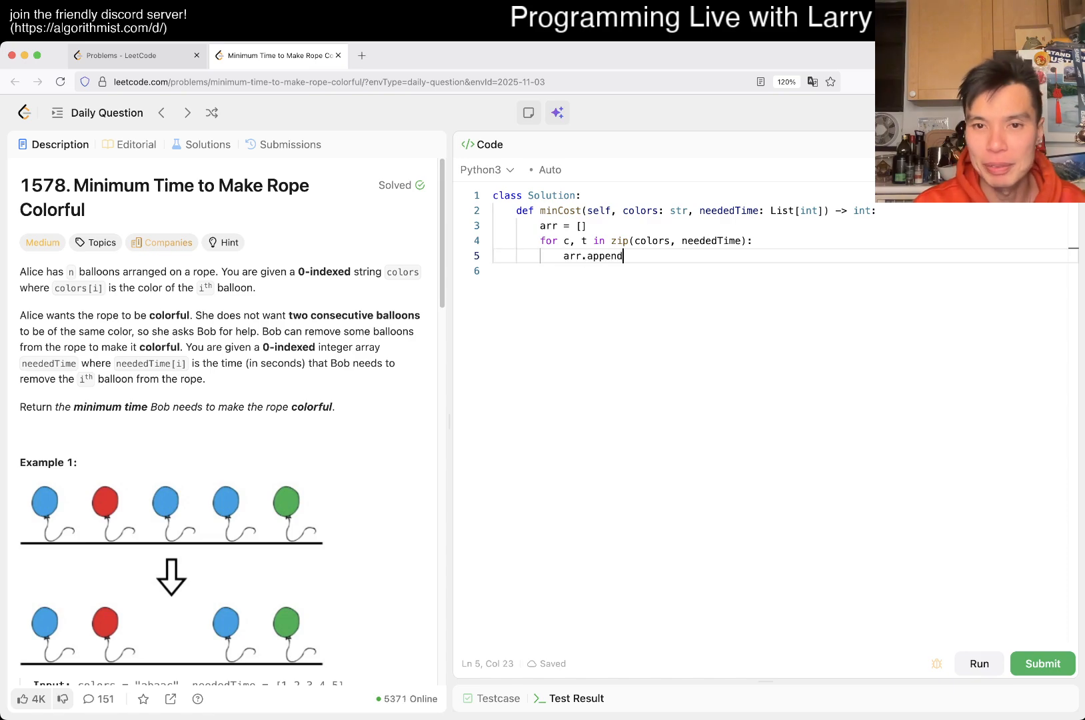
text(((c, t)))
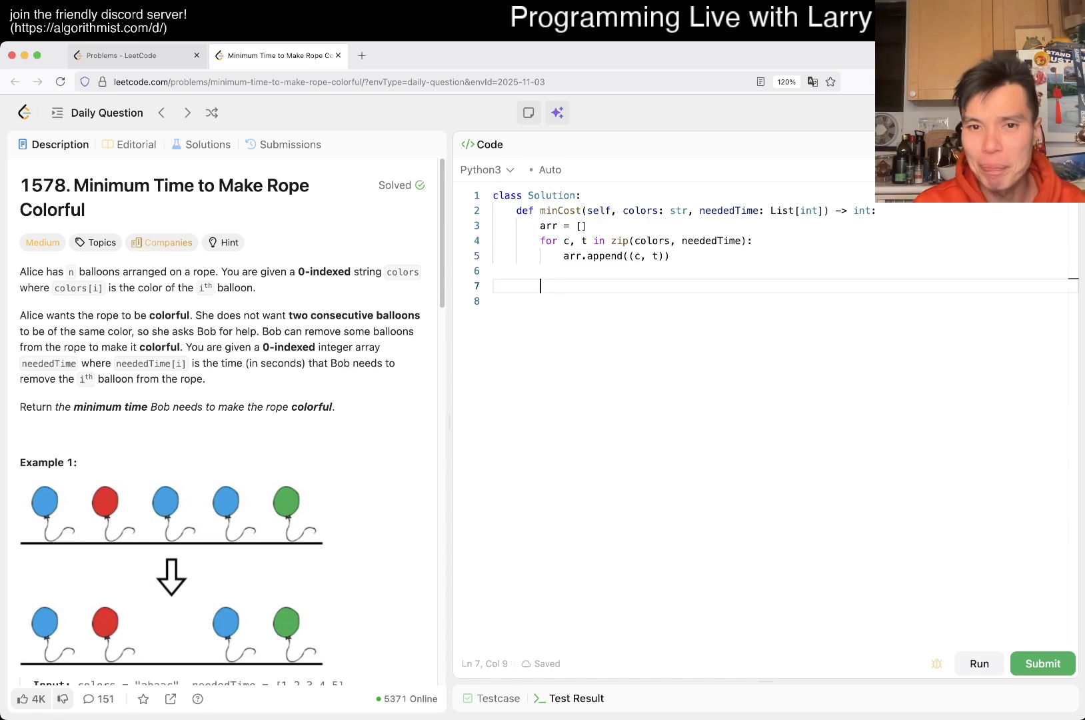
text(groupby(arr))
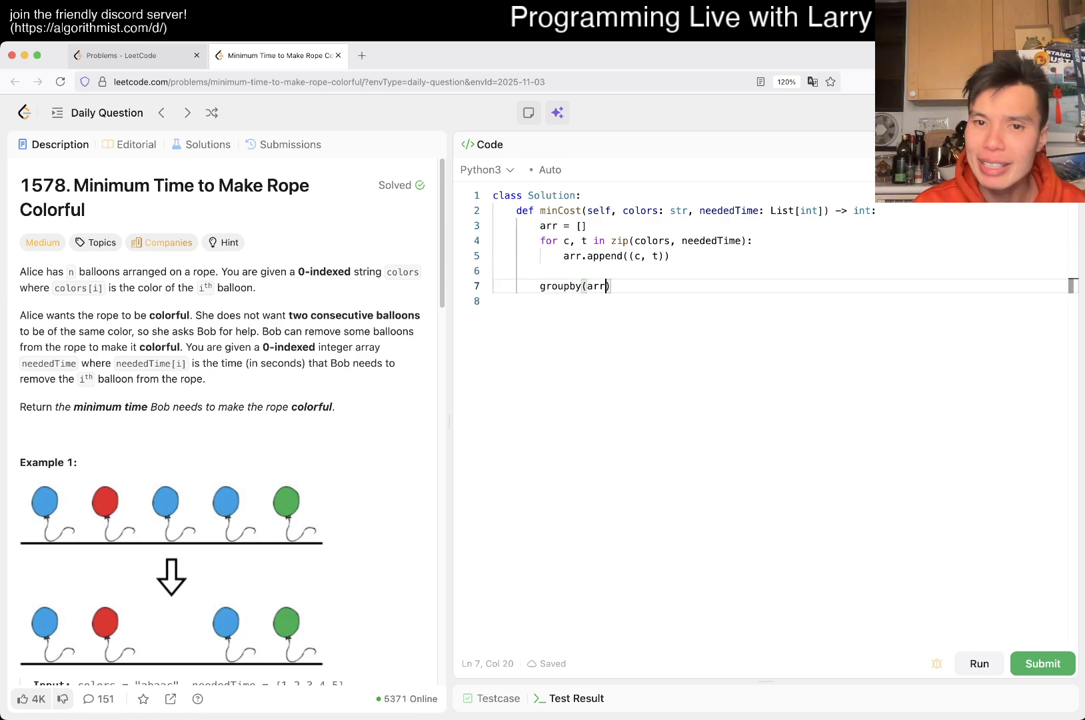
text(, key=)
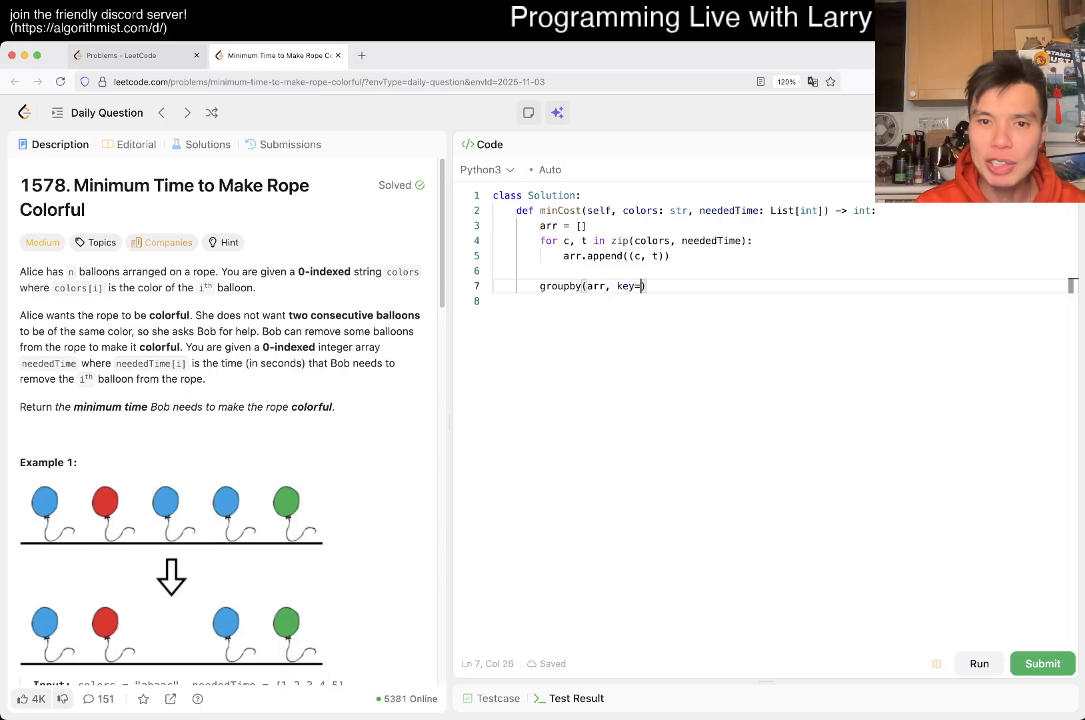
text(lambda)
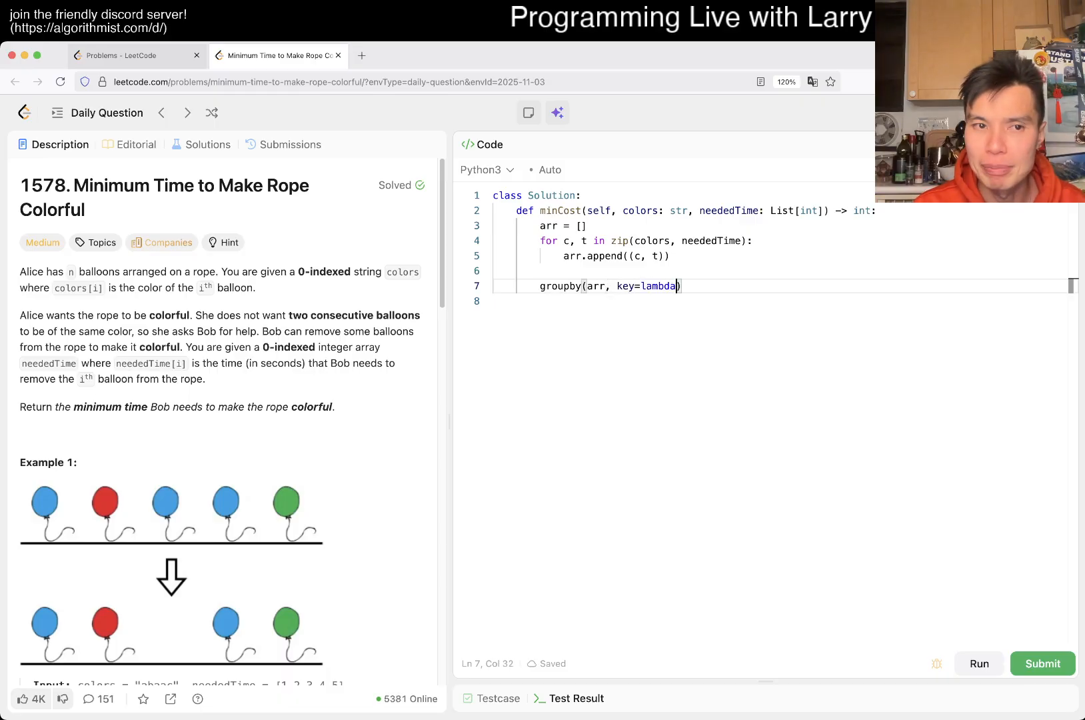
click(637, 256)
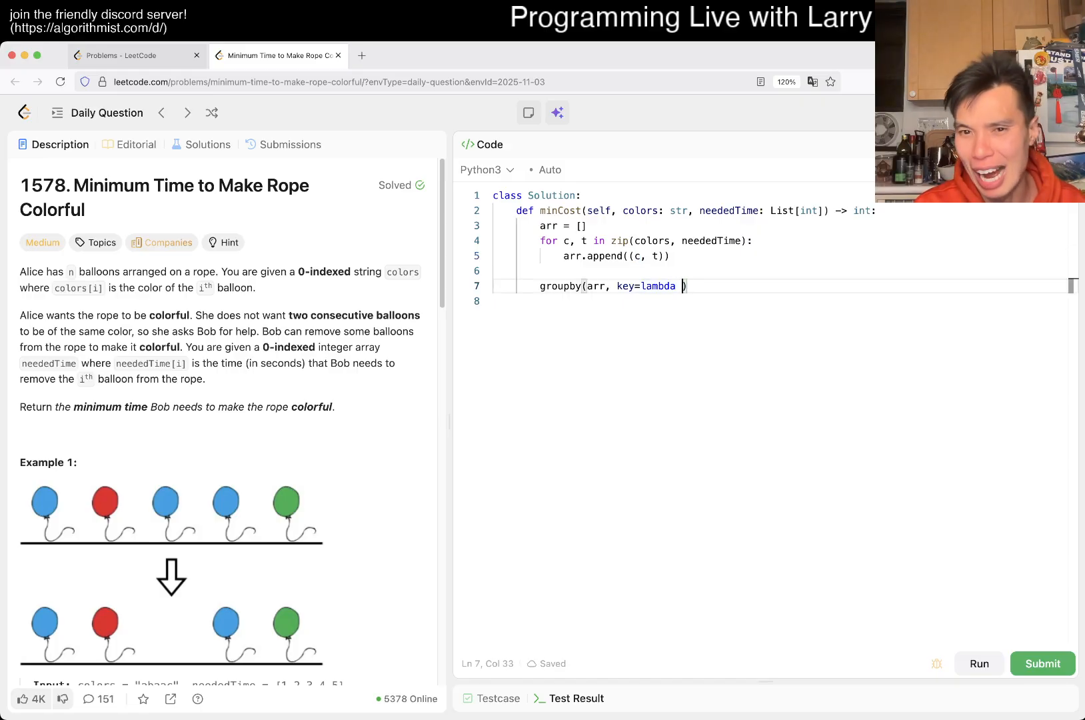
text(item;)
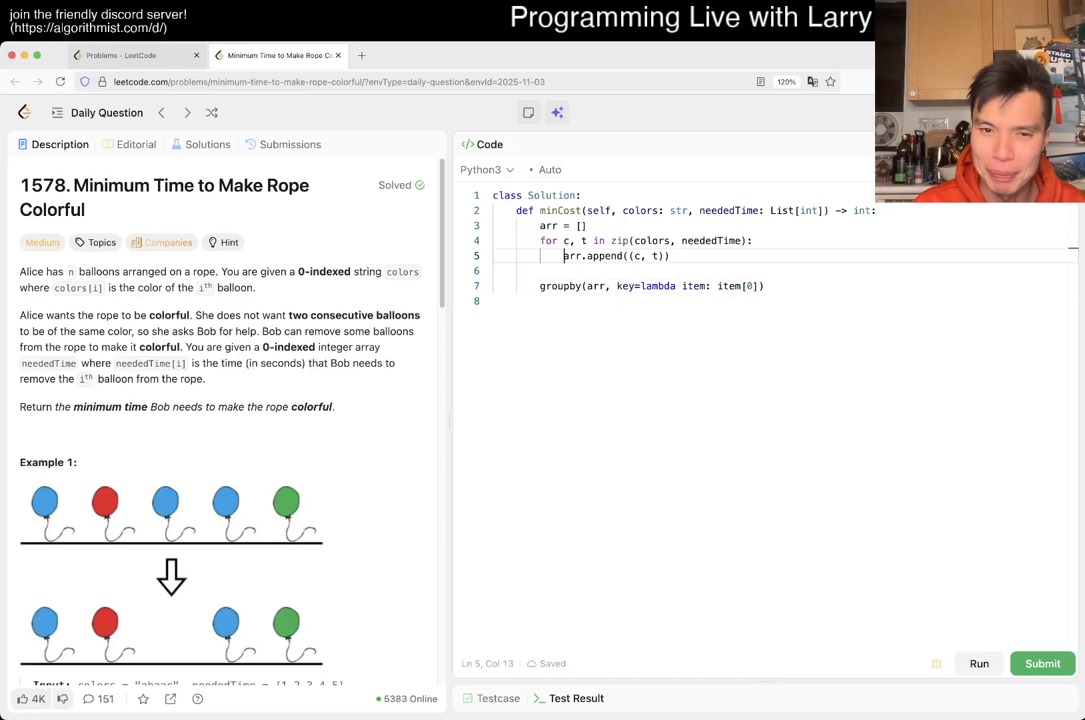
text(for, g)
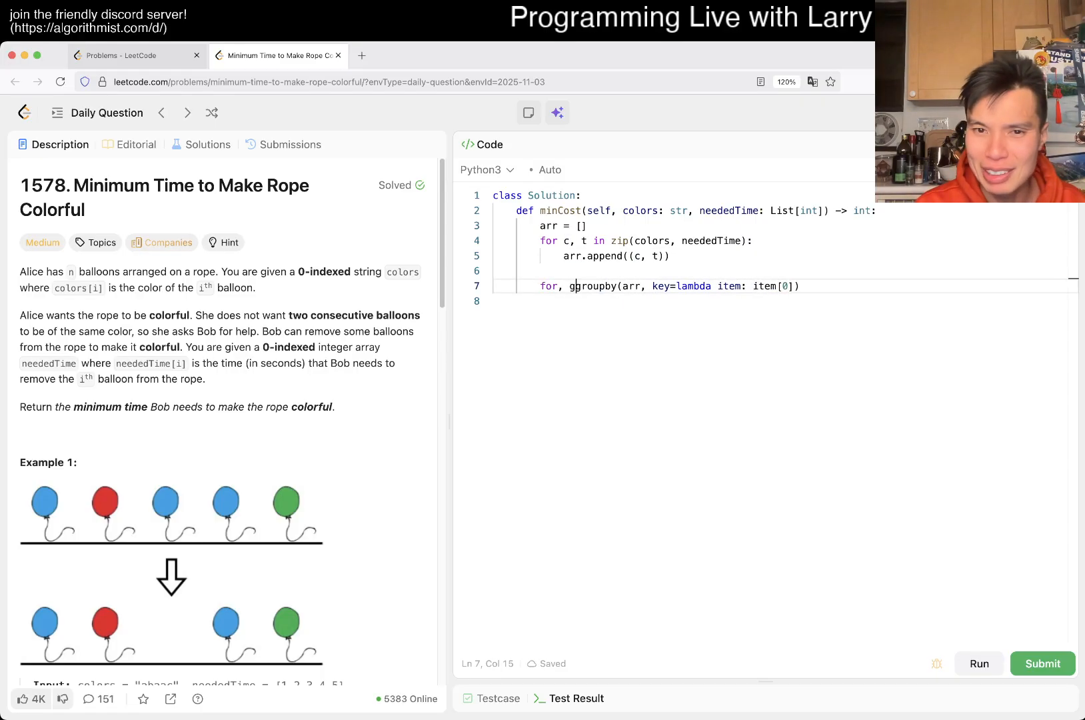
text(g, t in)
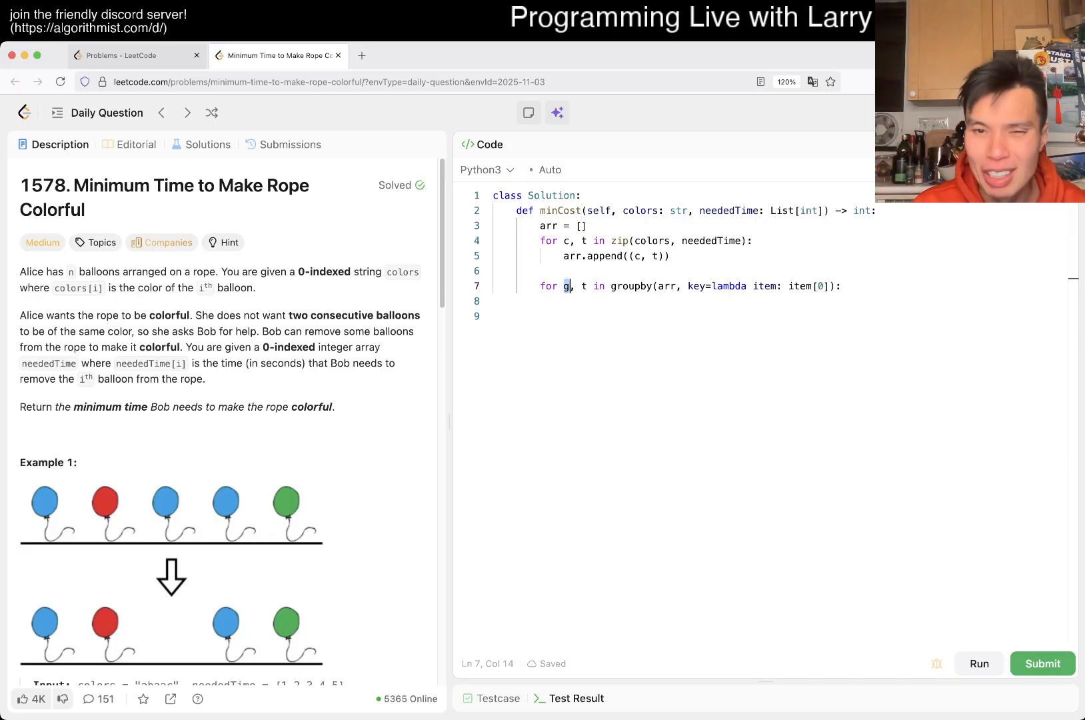
Debug-print each group as list(t), run on the example, then delete the print line
key(Enter)
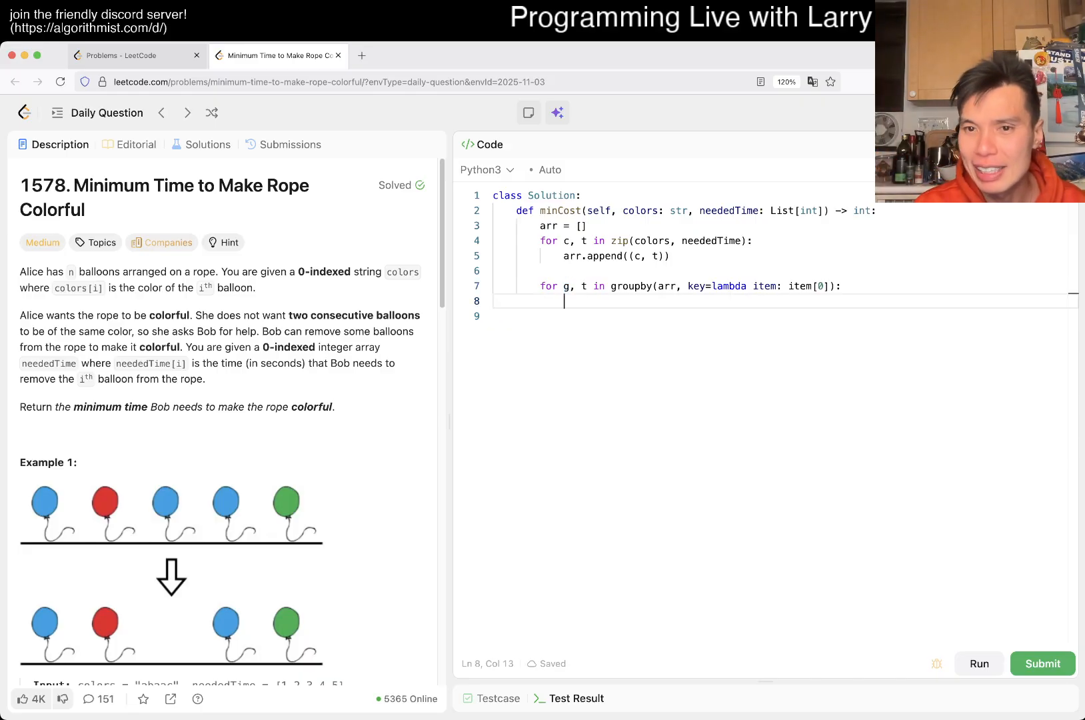
text(print(t))
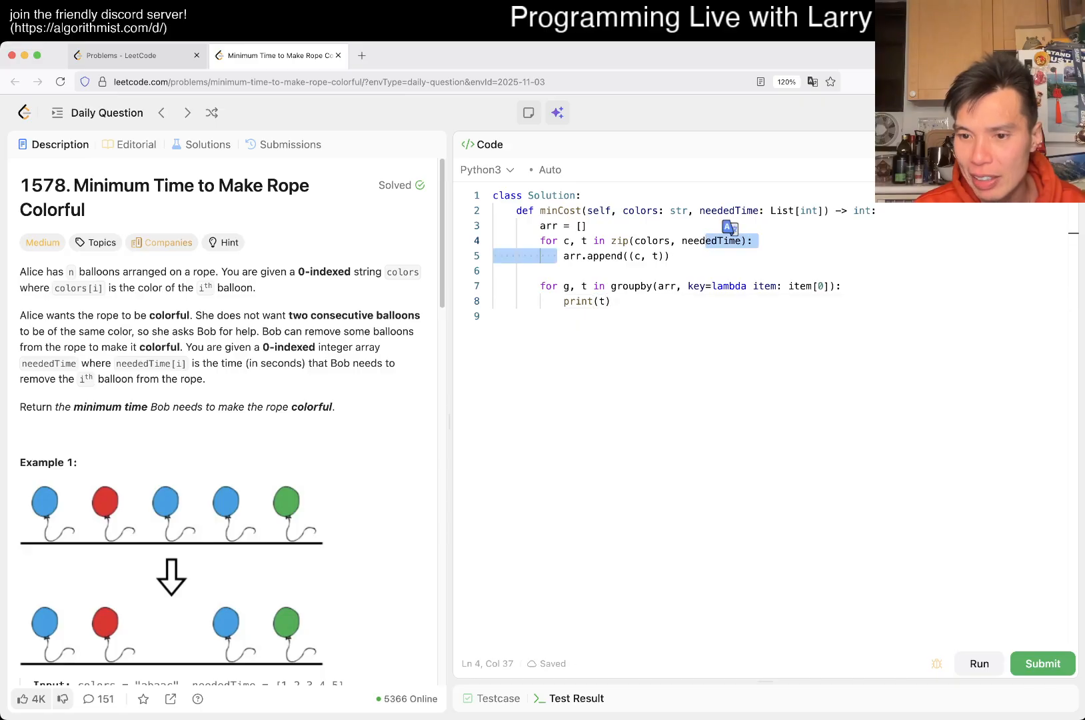
click(978, 664)
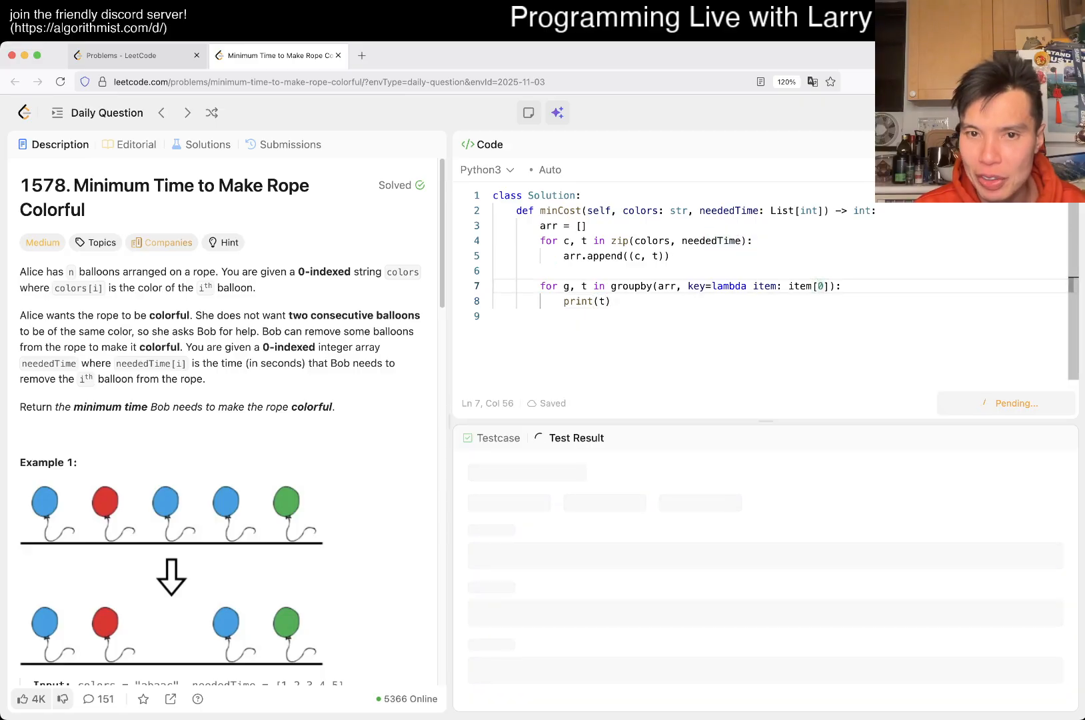
click(978, 404)
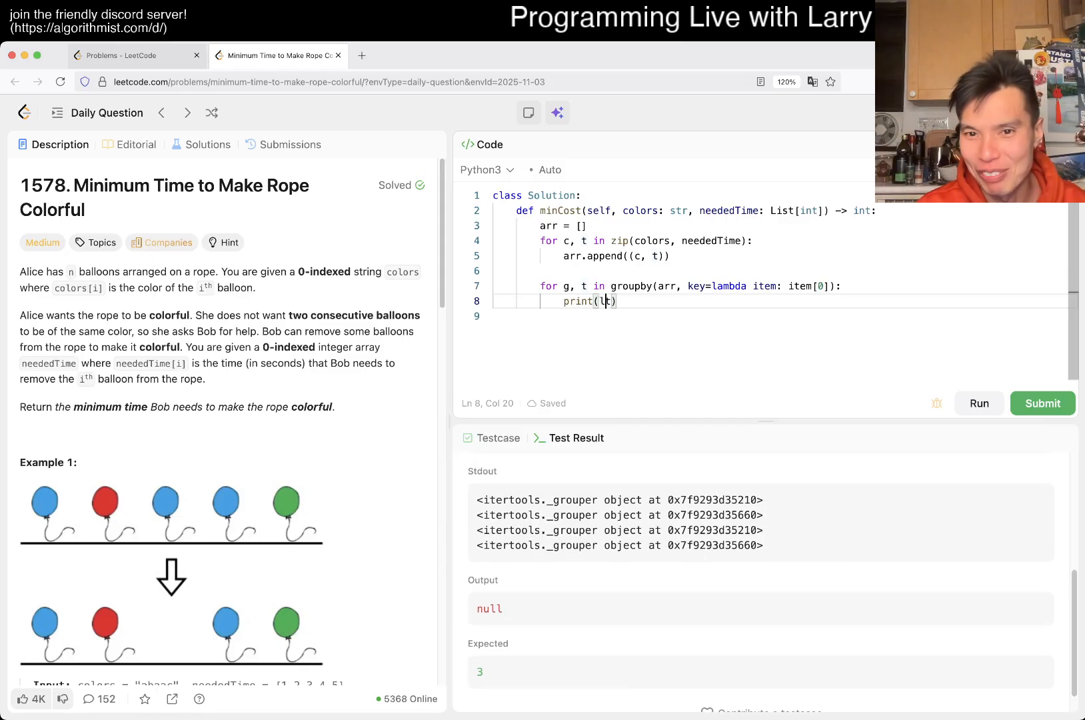
text(list()
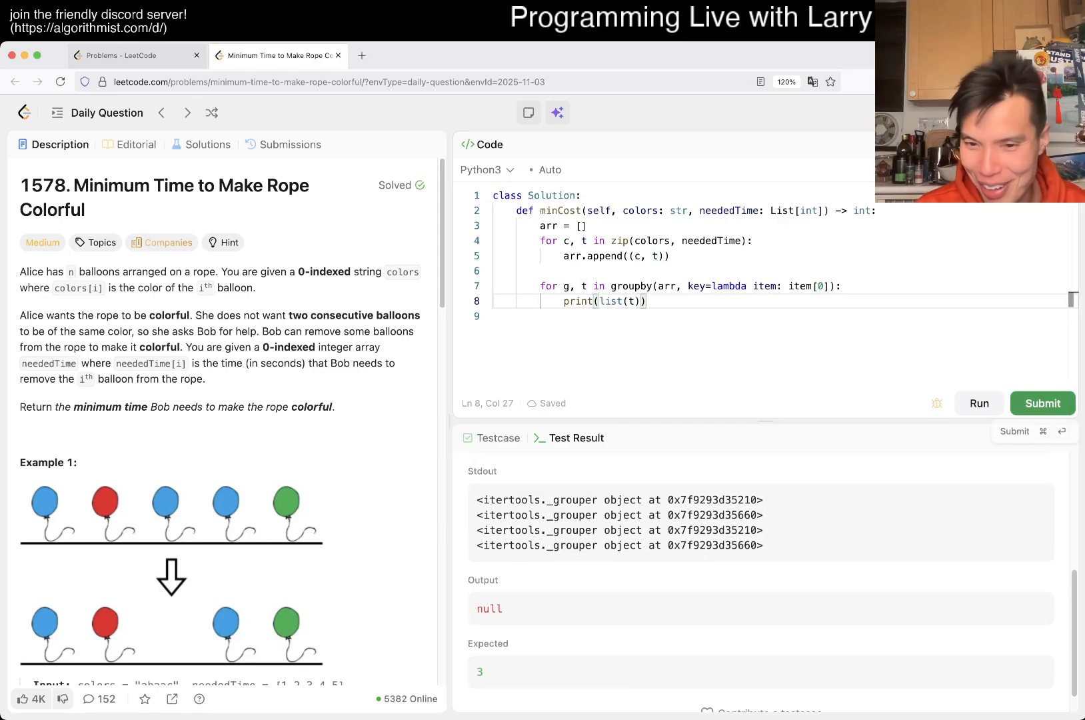
click(978, 404)
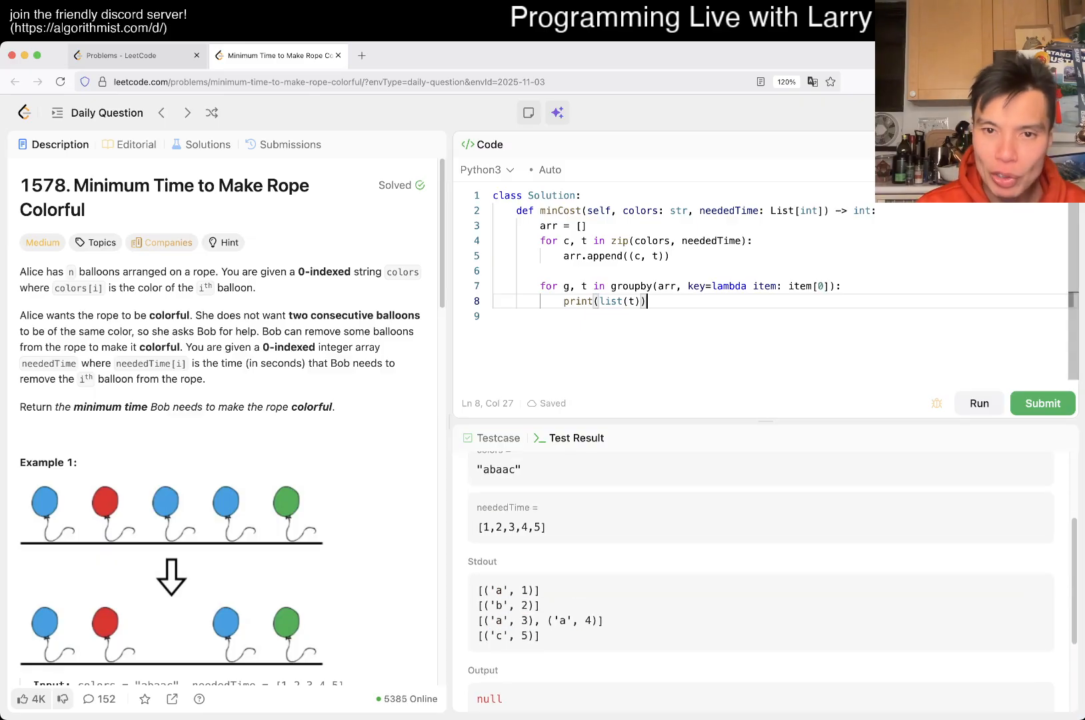
key(Backspace)
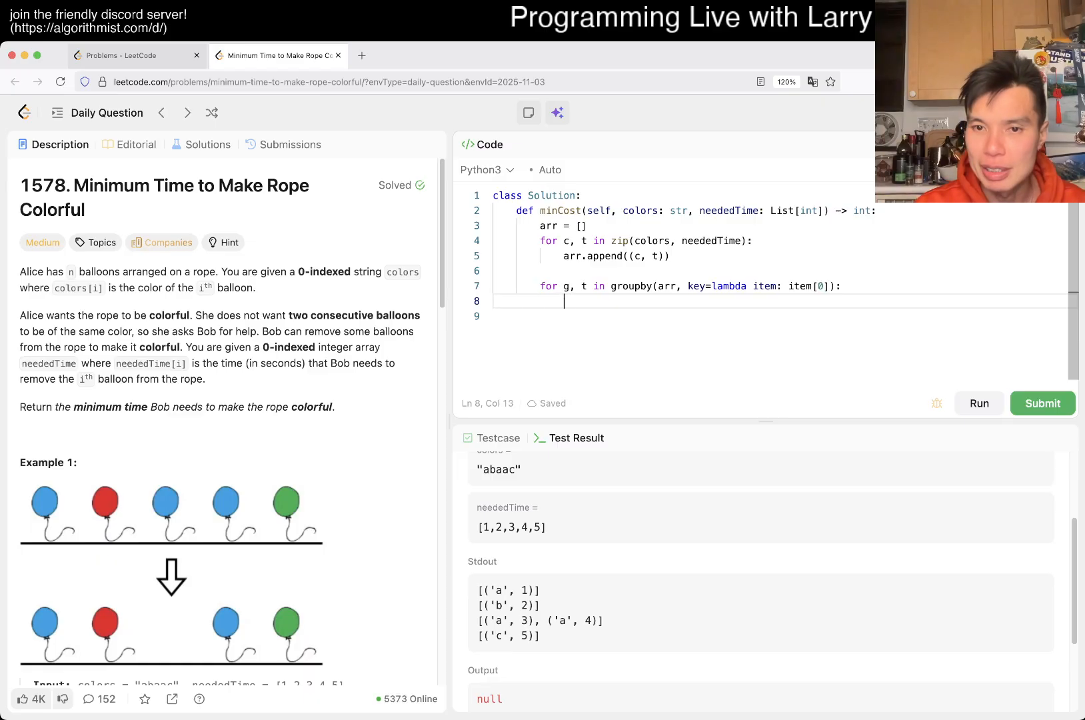
Inside the groupby loop assign ct = list(nt for _, nt in t), reworking an initial sum() attempt
text(sum())
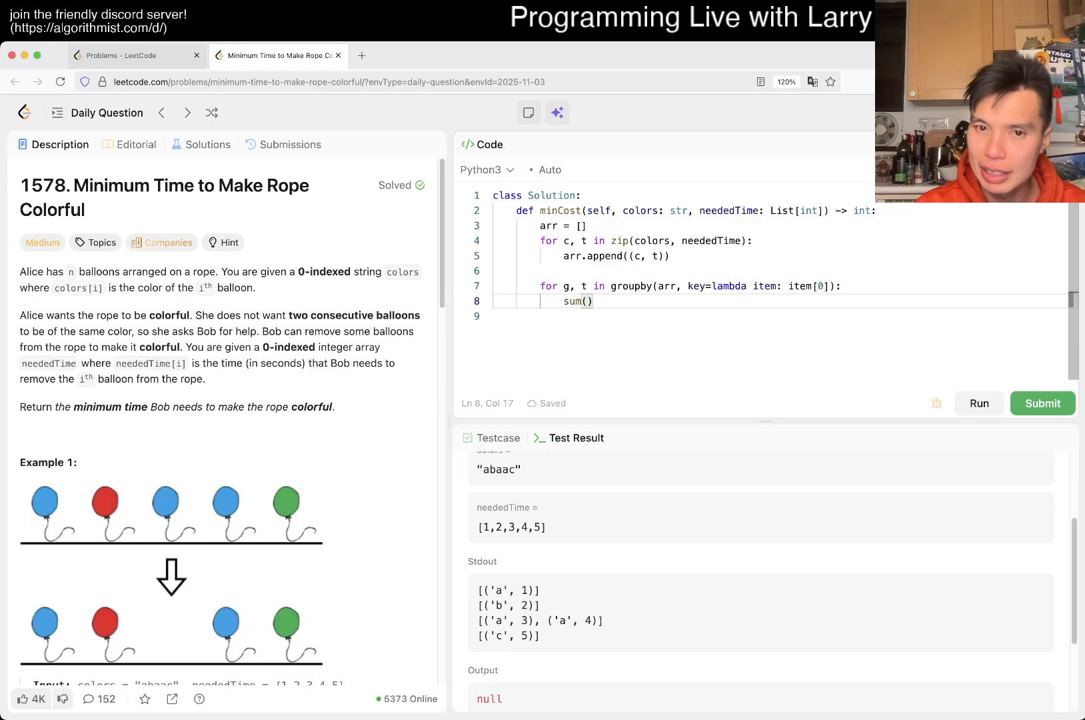
text(t,)
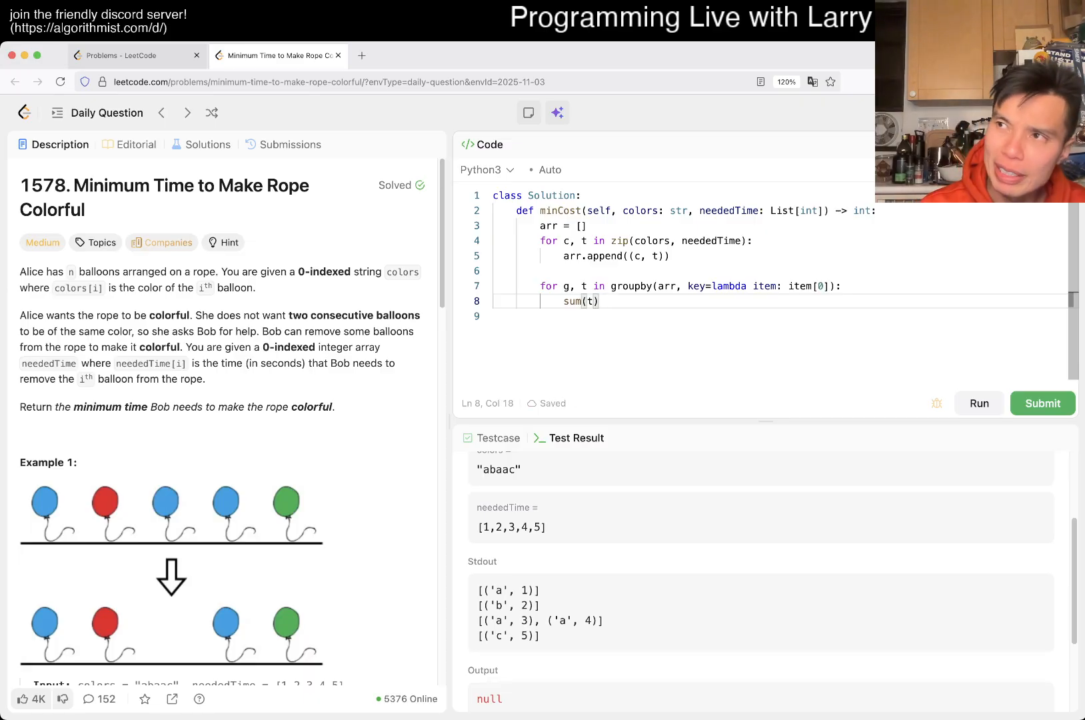
text(, key)
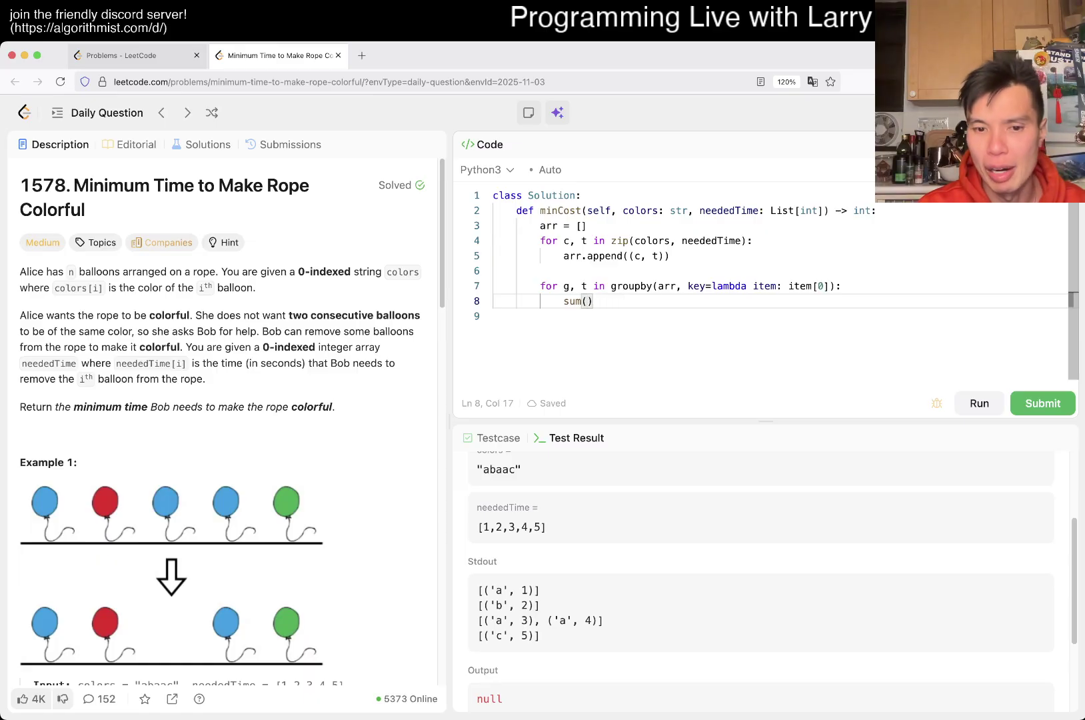
text(_,)
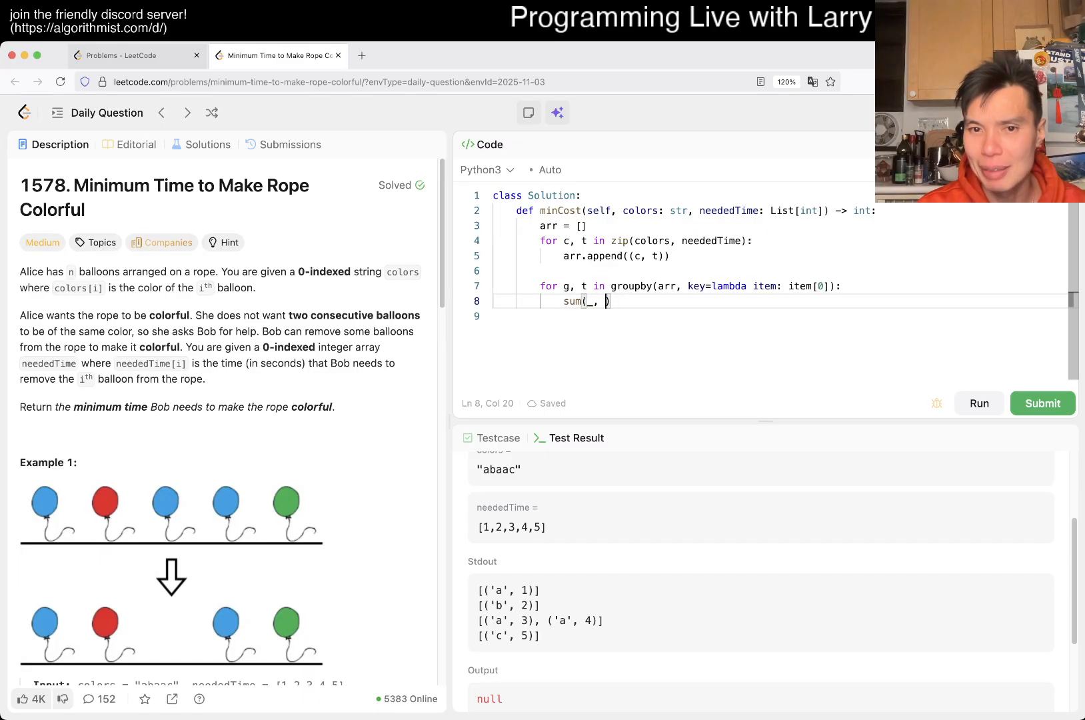
text(c)
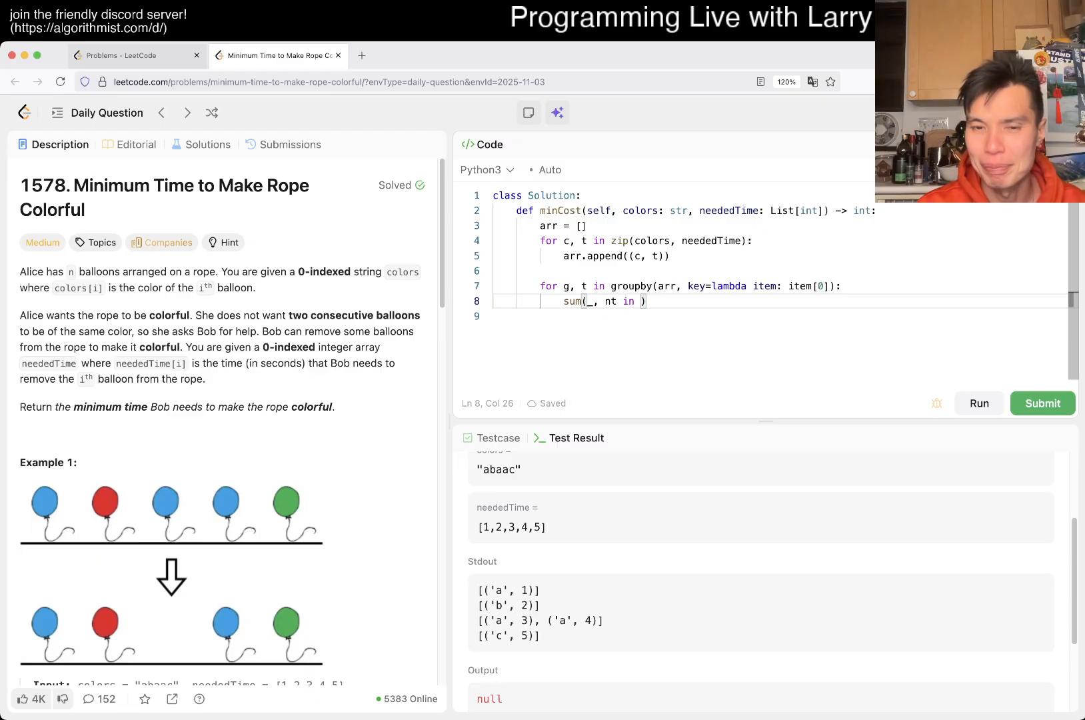
key(Backspace)
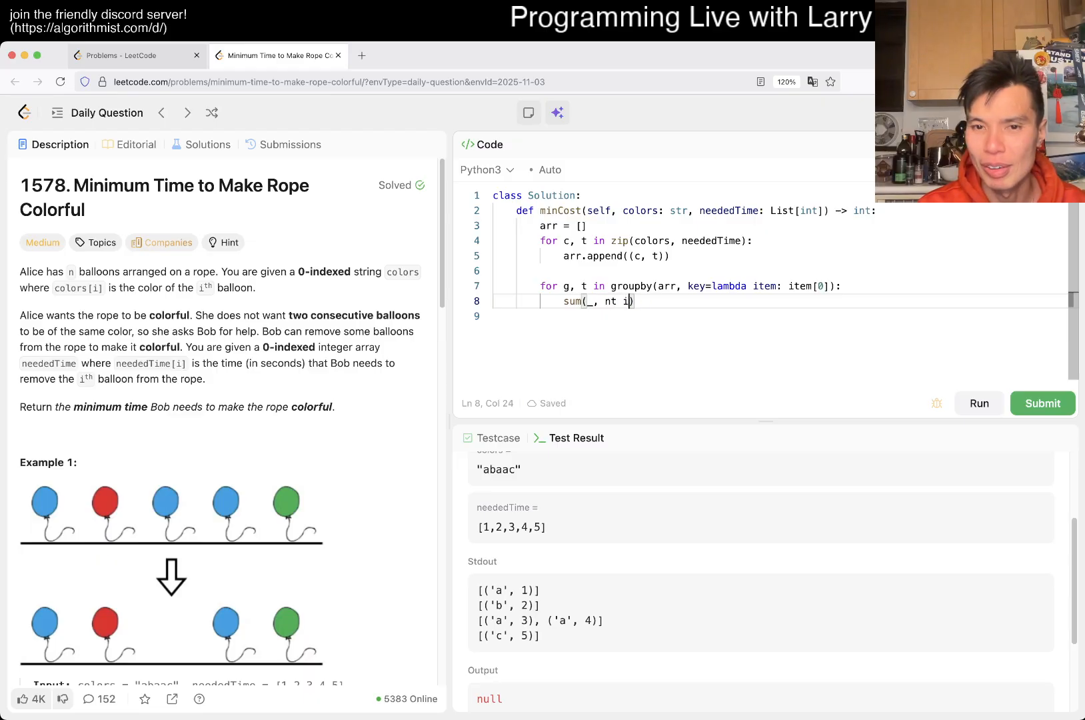
key(Backspace)
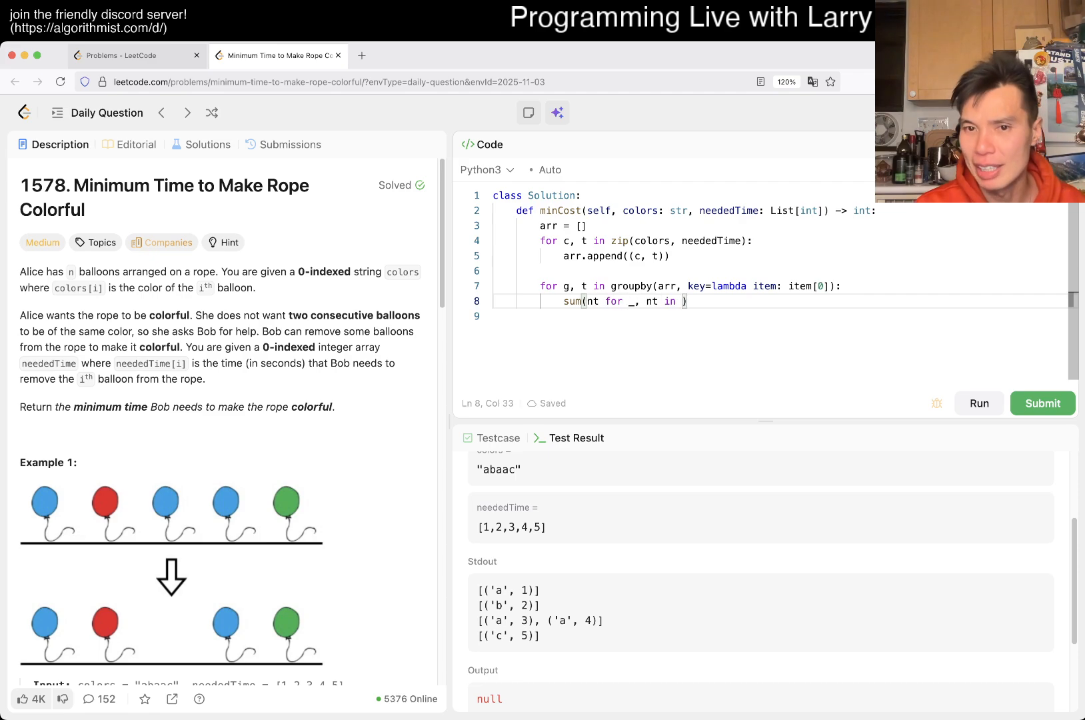
text(t)
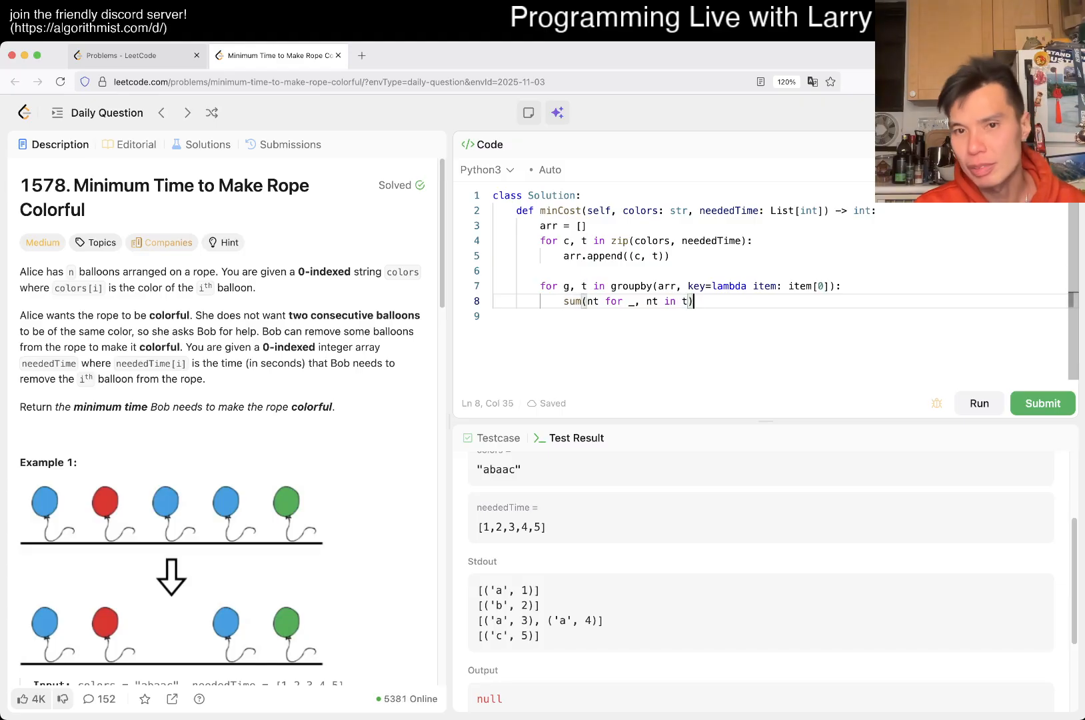
key(Backspace)
text(List)
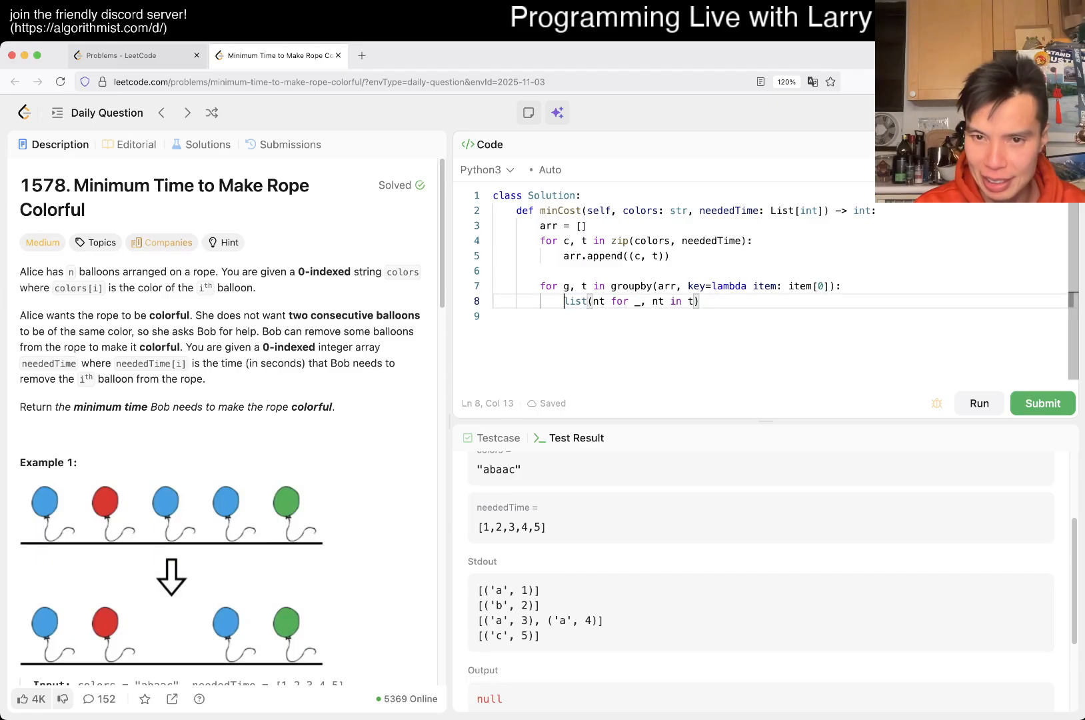
text(nt =)
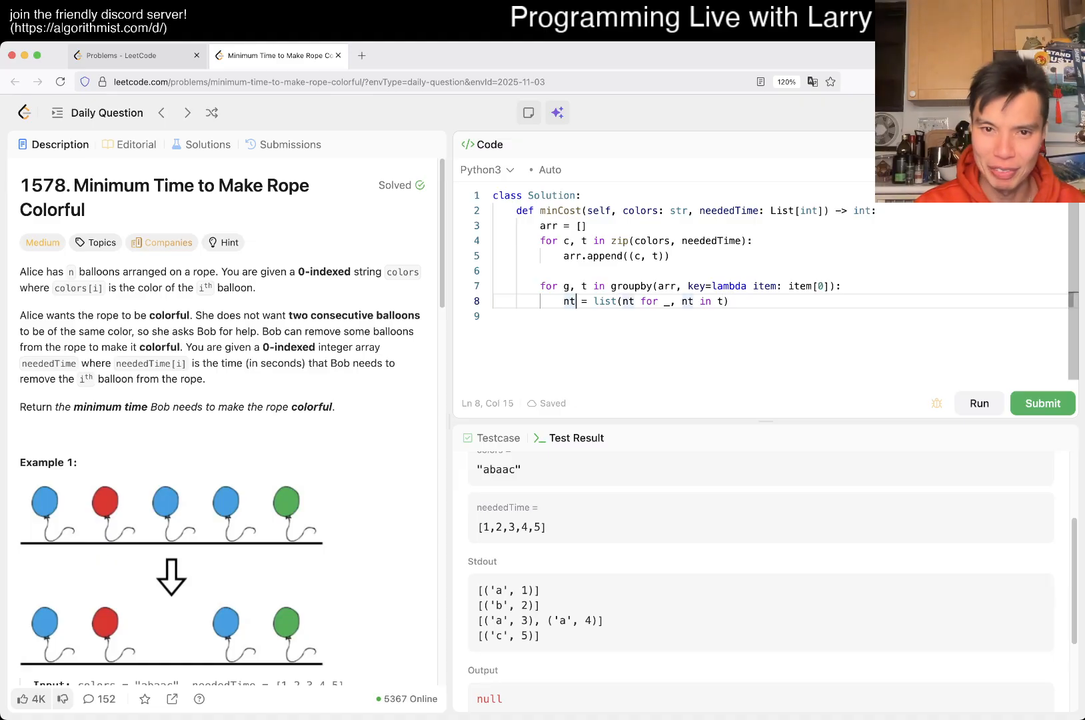
key(Backspace)
text(c)
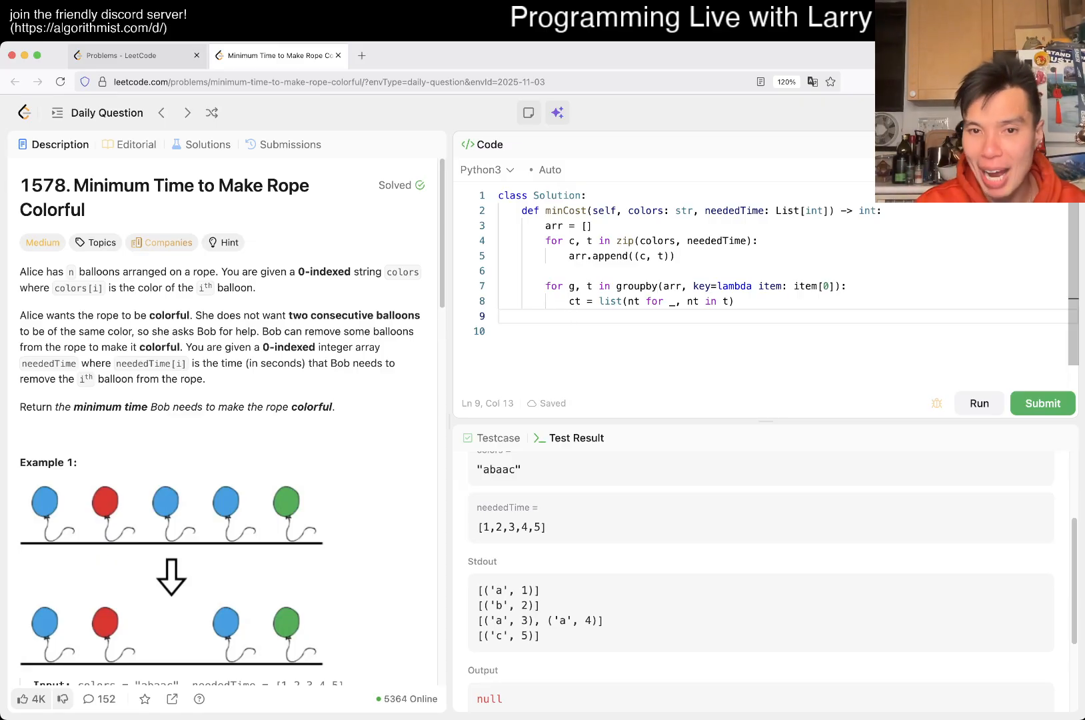
Add m = max(ct), total = sum(ct), used += (total - m), with used = 0 initialised and returned
text(max())
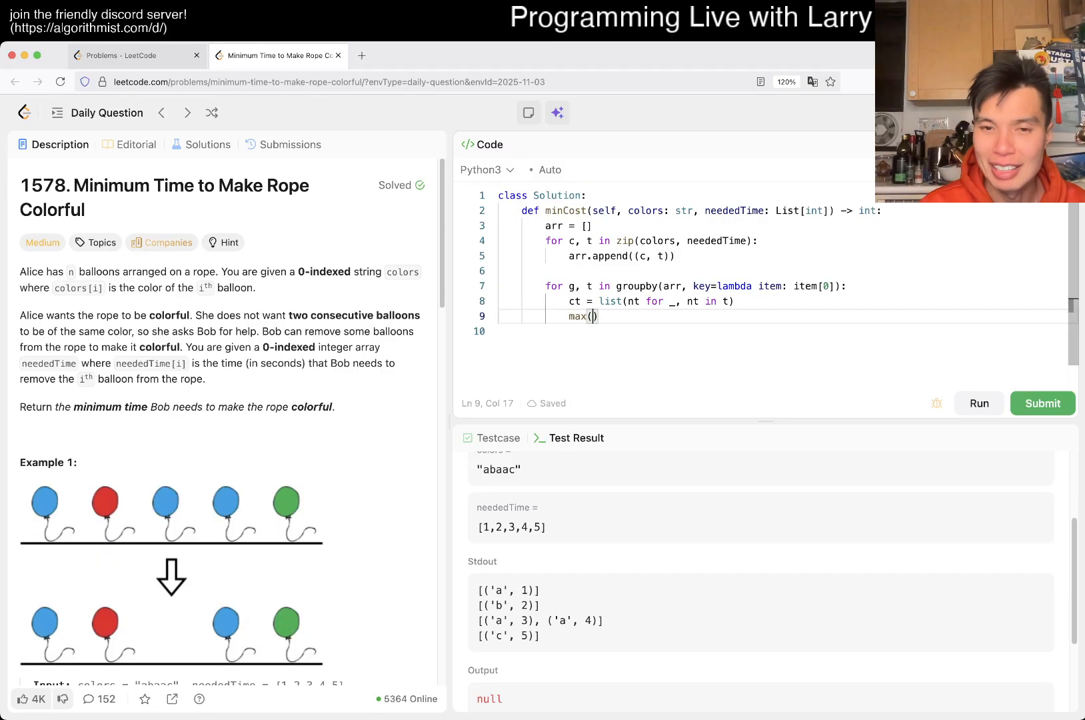
text(ct)
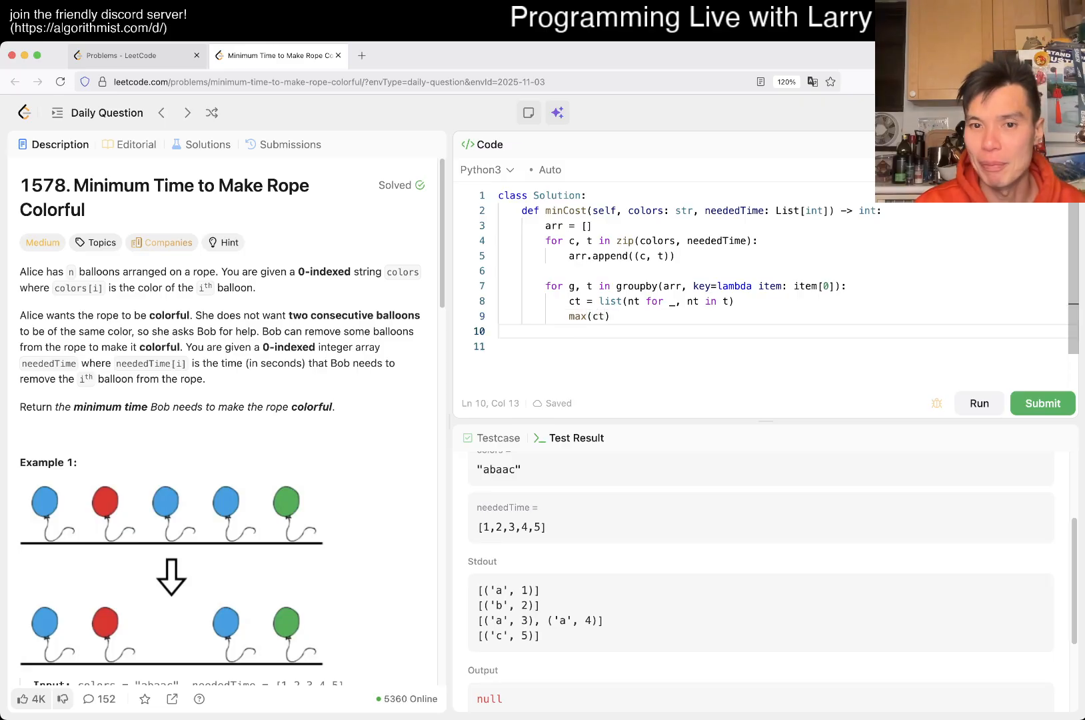
text(totsum(ct))
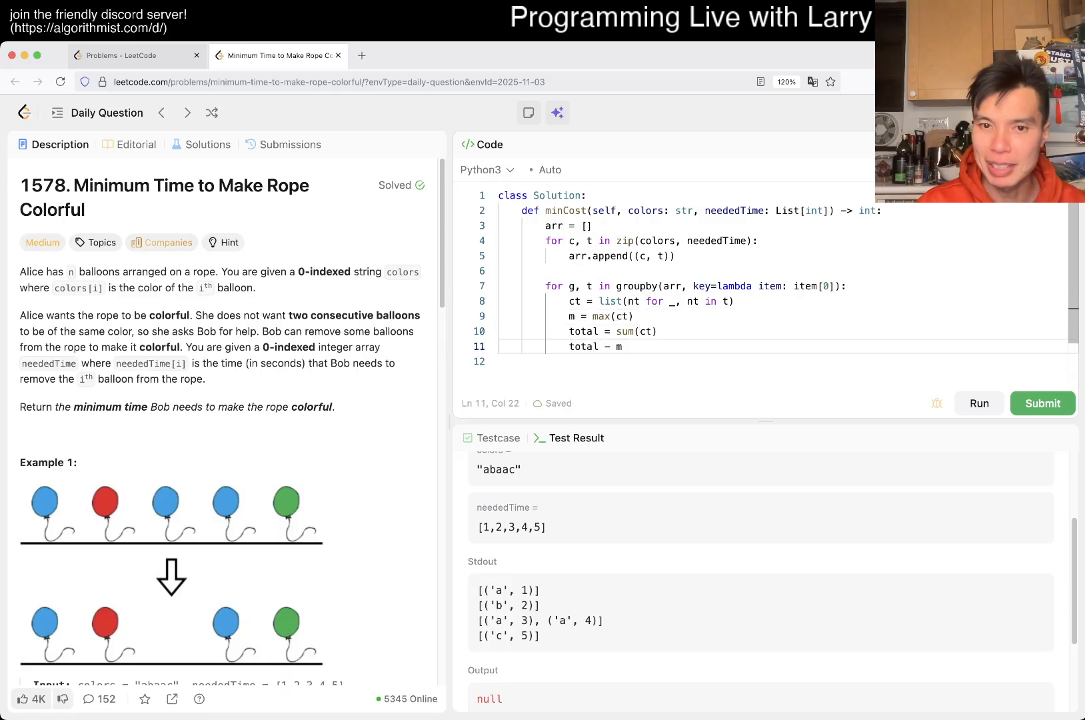
text((total - m))
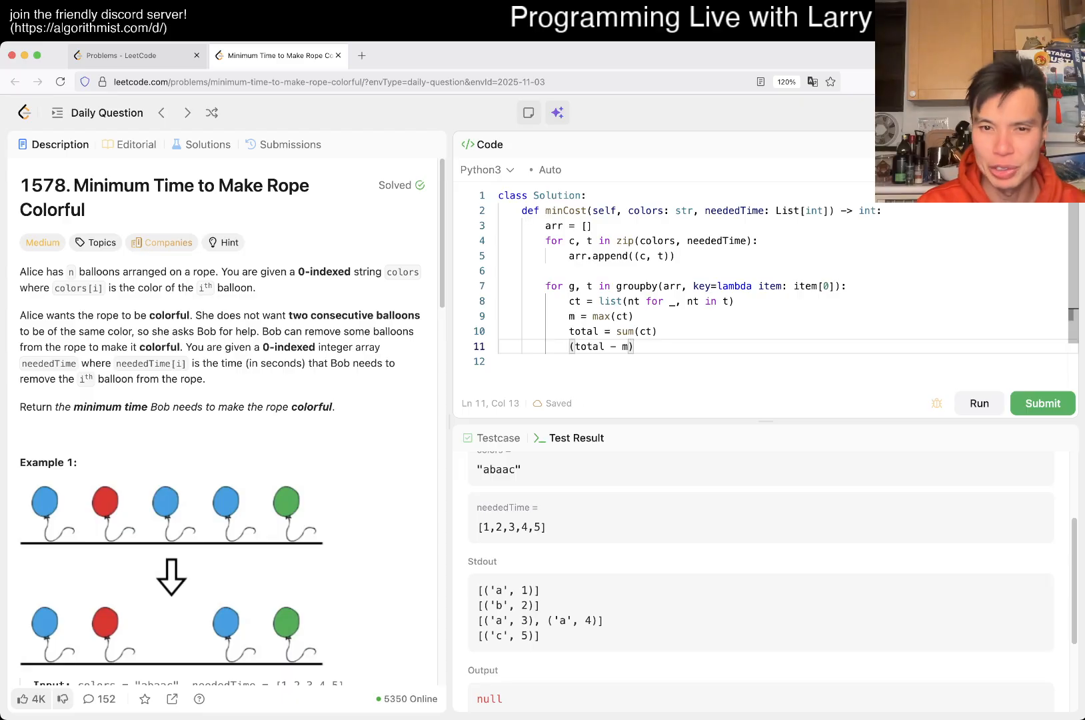
text(used +=)
text(used =)
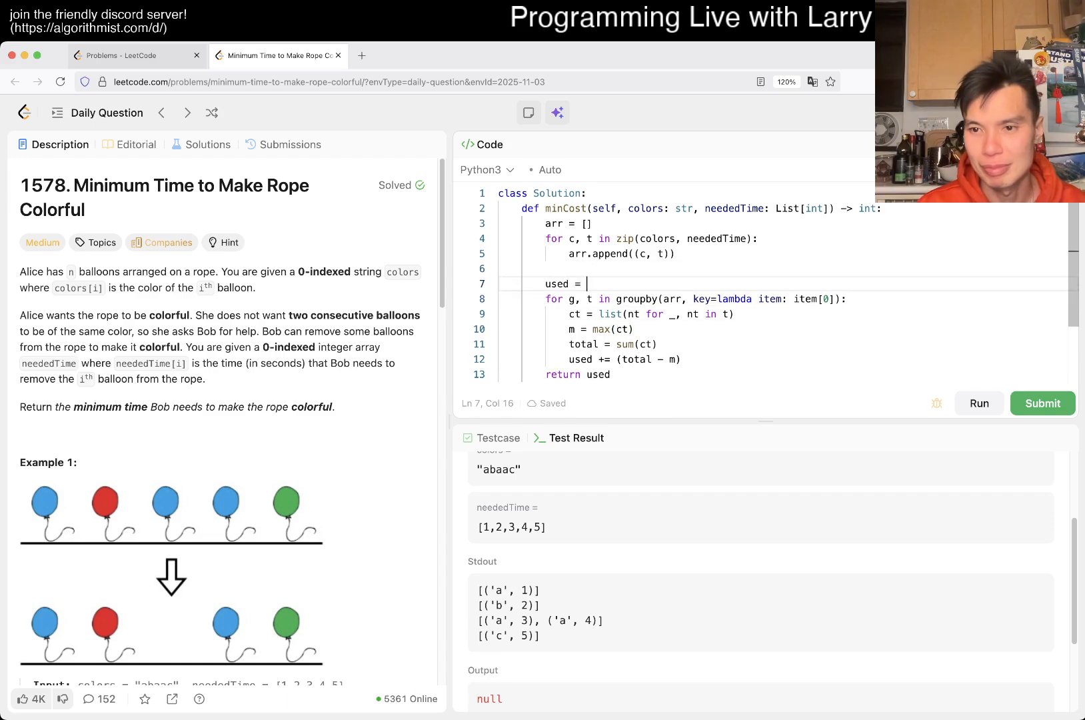
text(0)
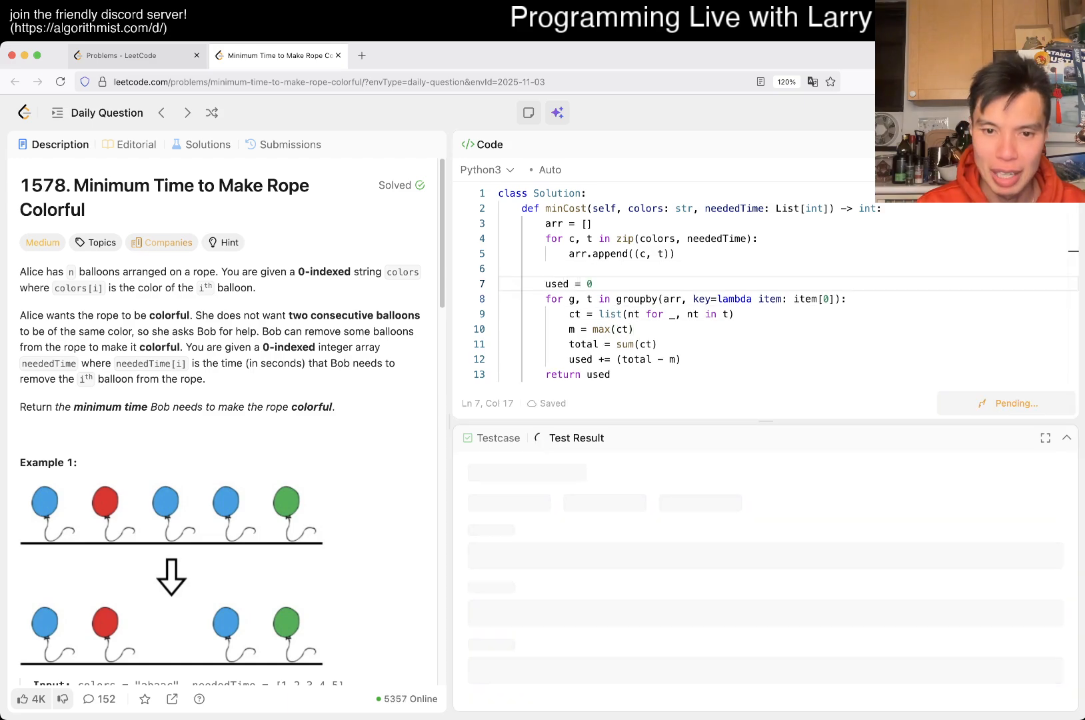
Run the samples, submit the solution, and dismiss the Daily Challenge popup to show the Accepted results
click(979, 404)
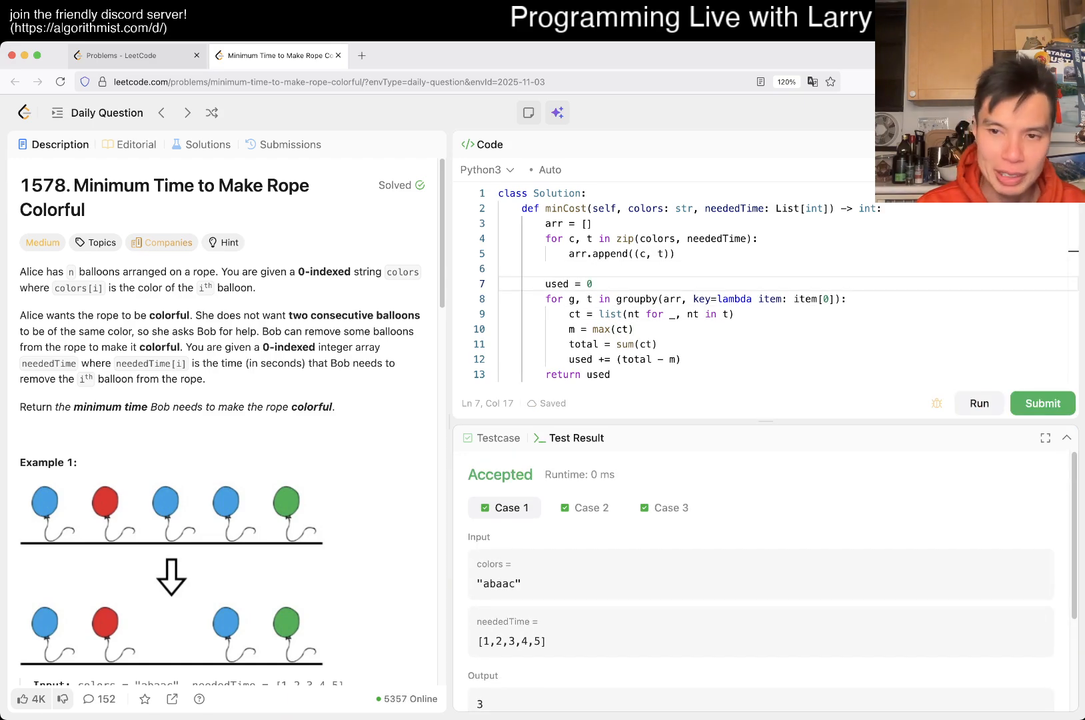
click(1043, 404)
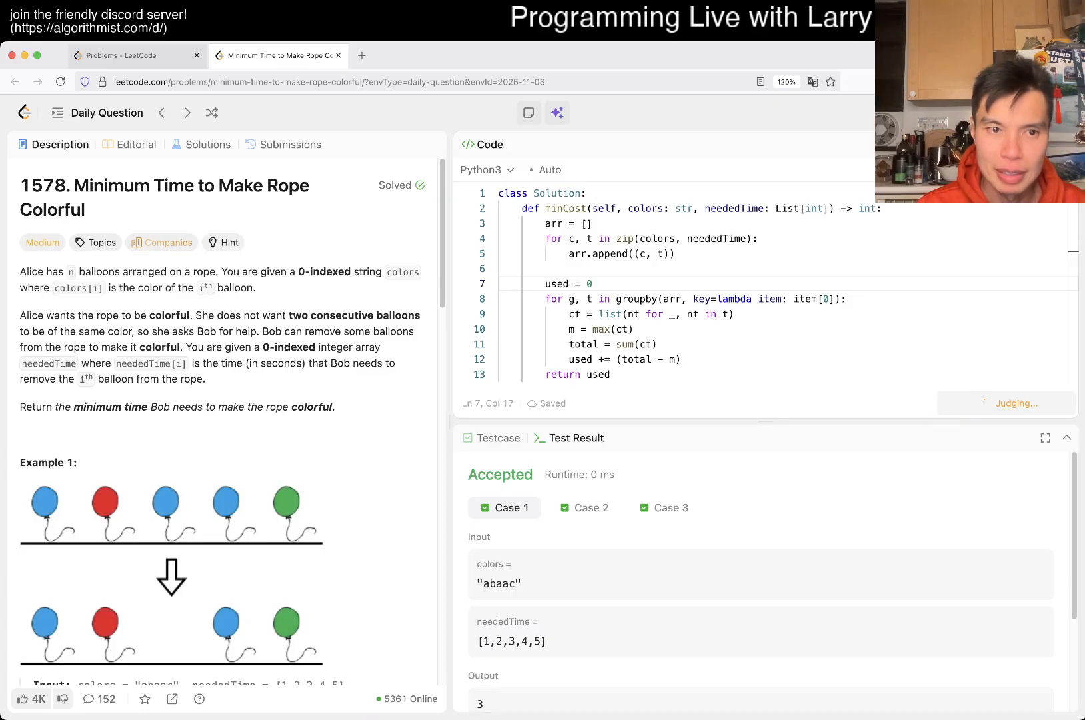
click(1043, 404)
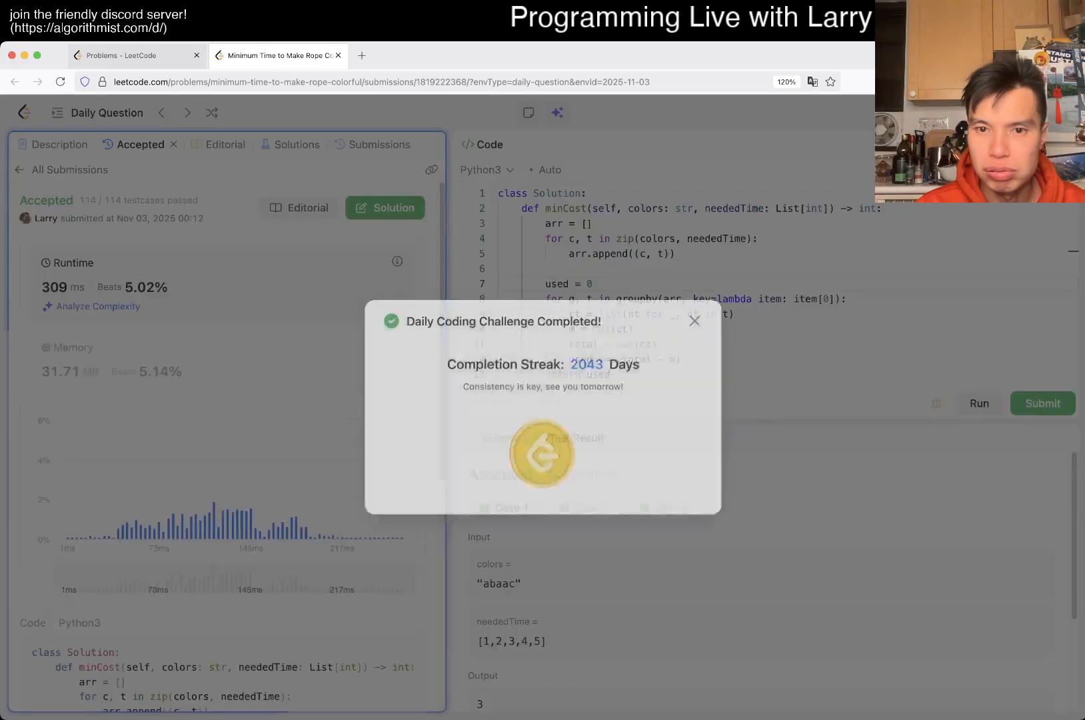
click(693, 321)
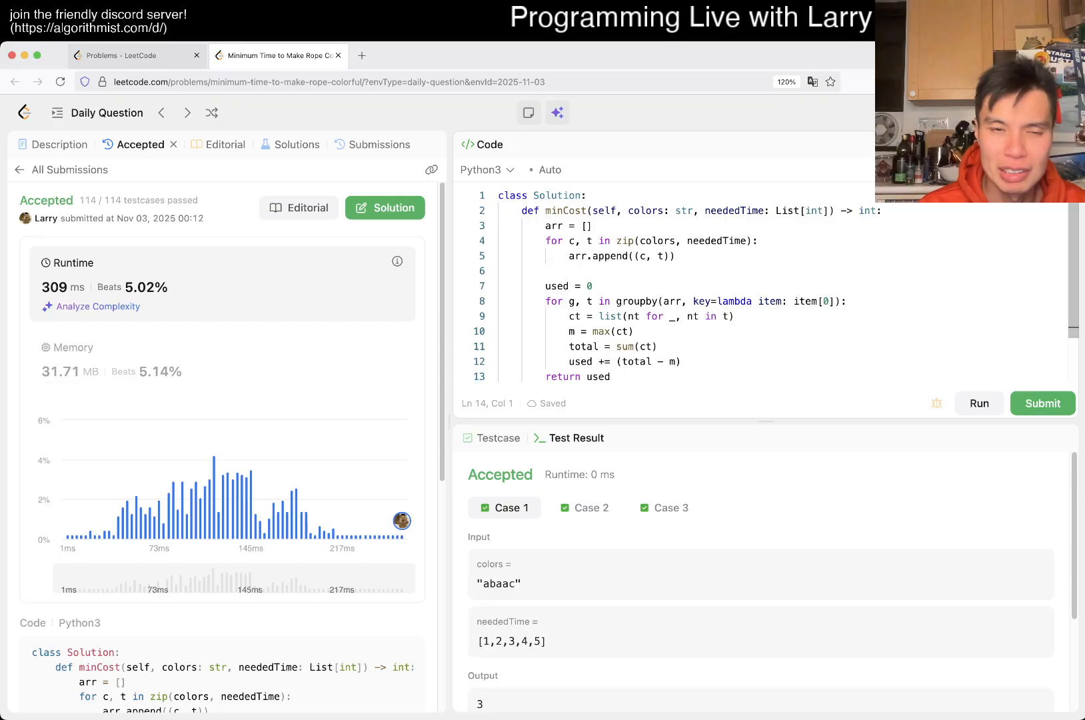
click(592, 286)
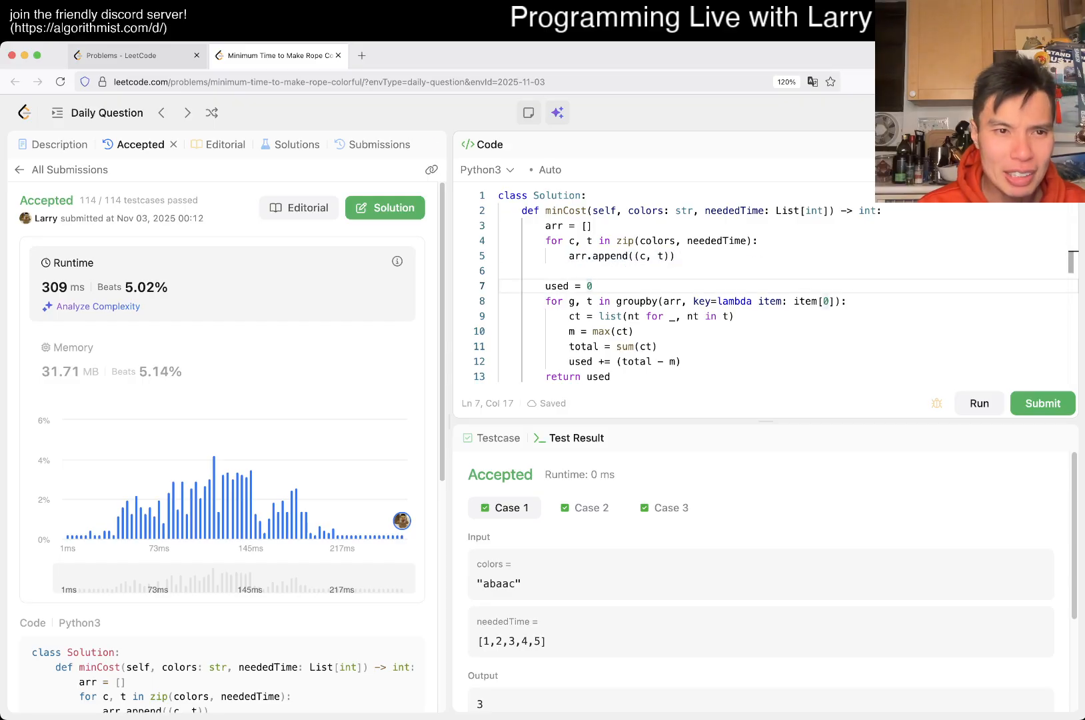
Review an older accepted single-groupby submission, then return to the problem description
click(381, 144)
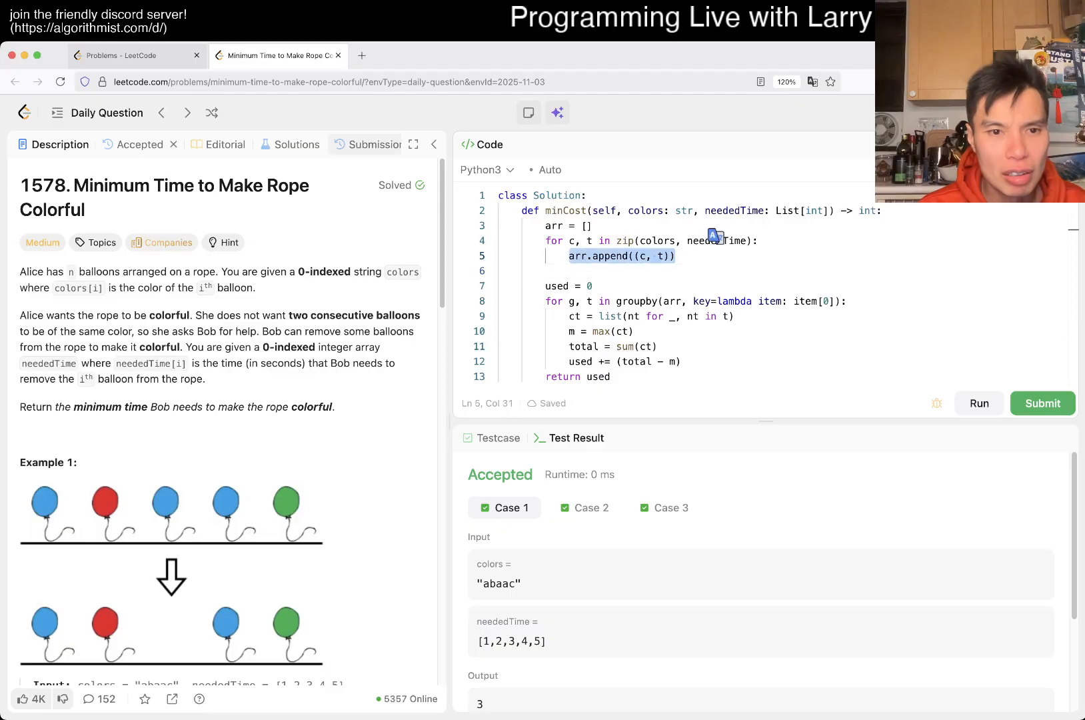
click(373, 144)
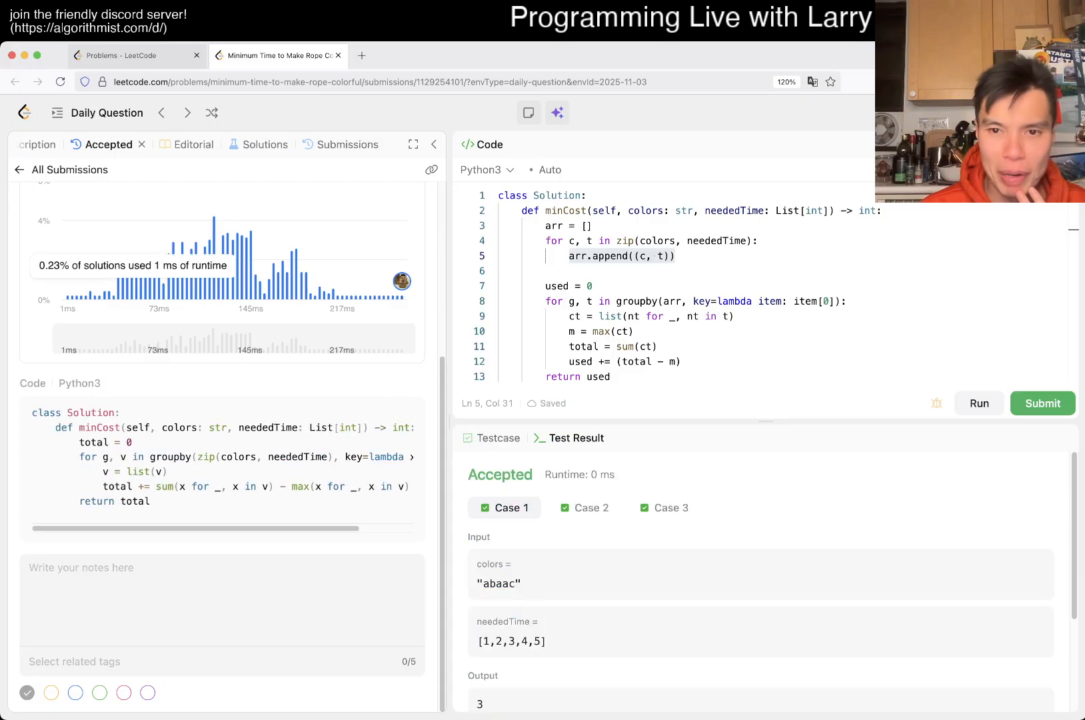
click(56, 145)
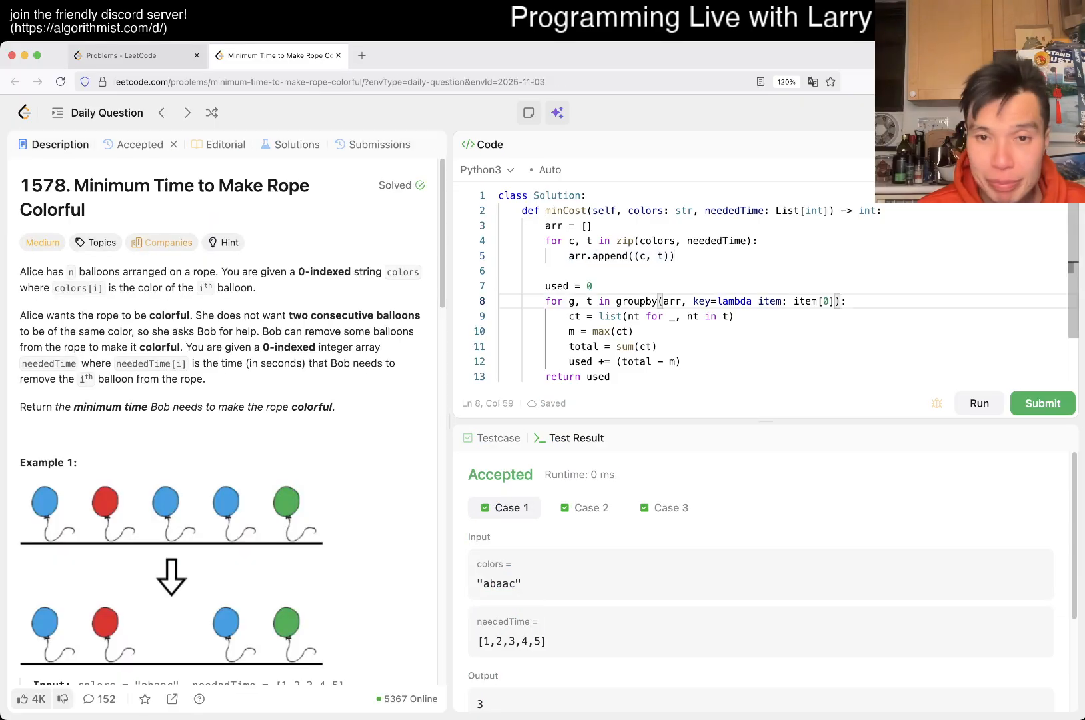